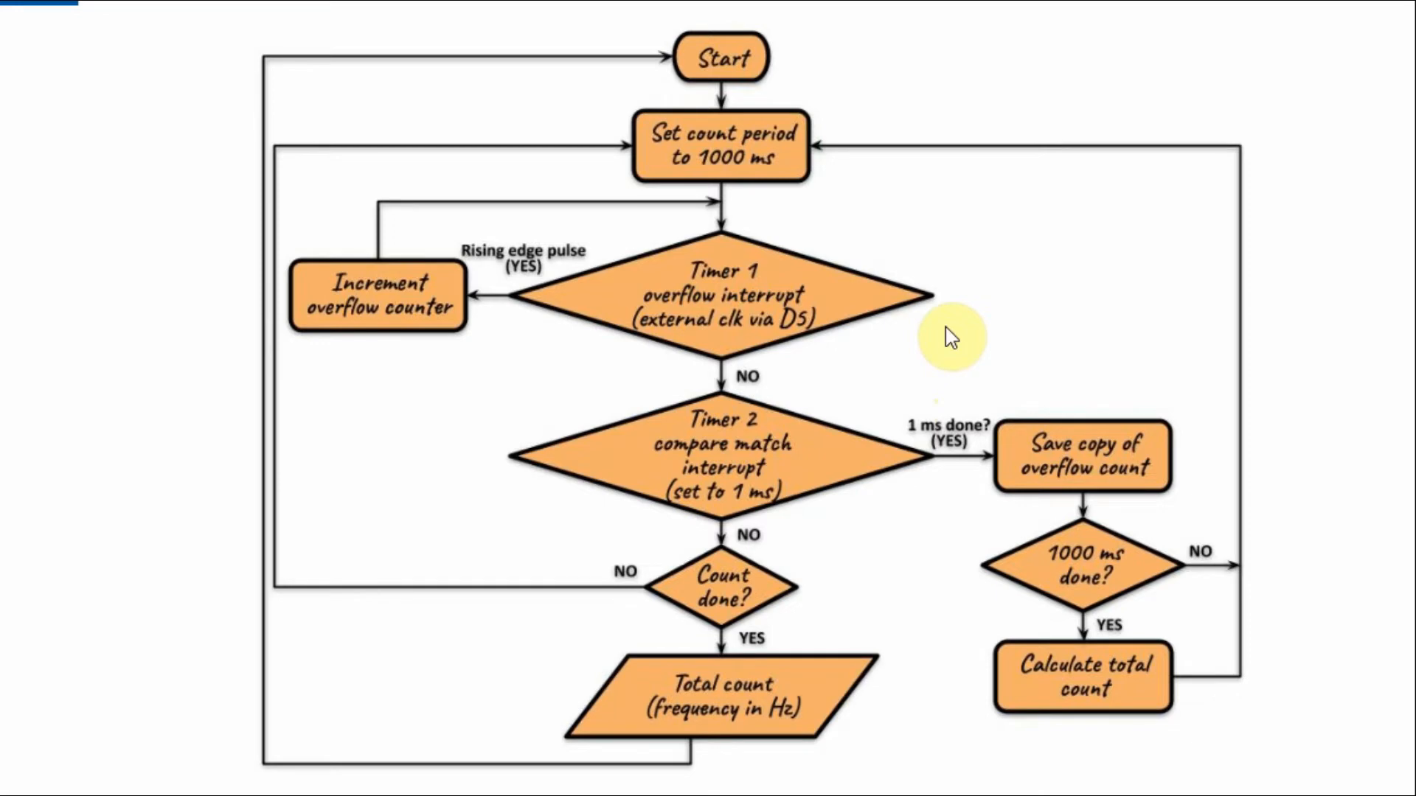
pyautogui.moveTo(693, 169)
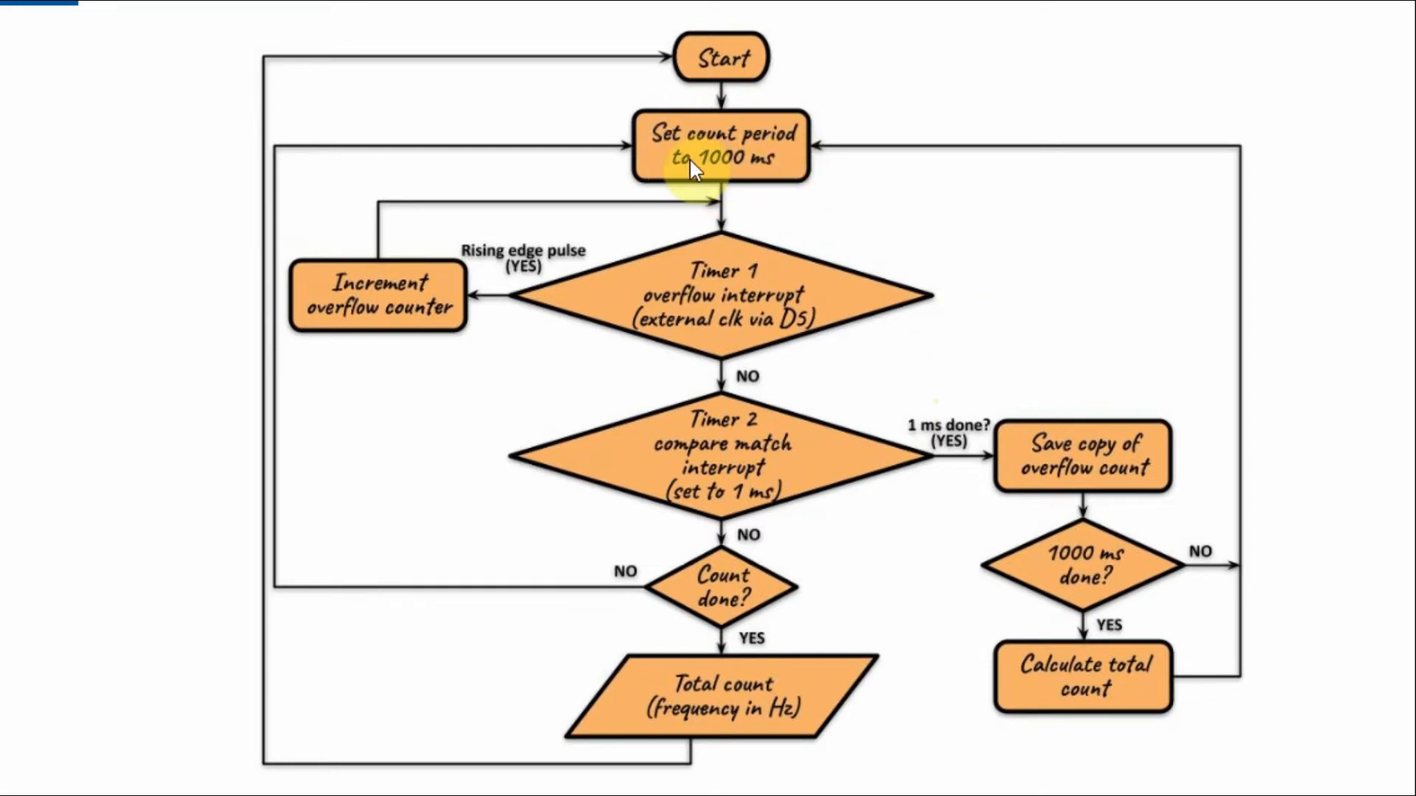
pyautogui.moveTo(769, 178)
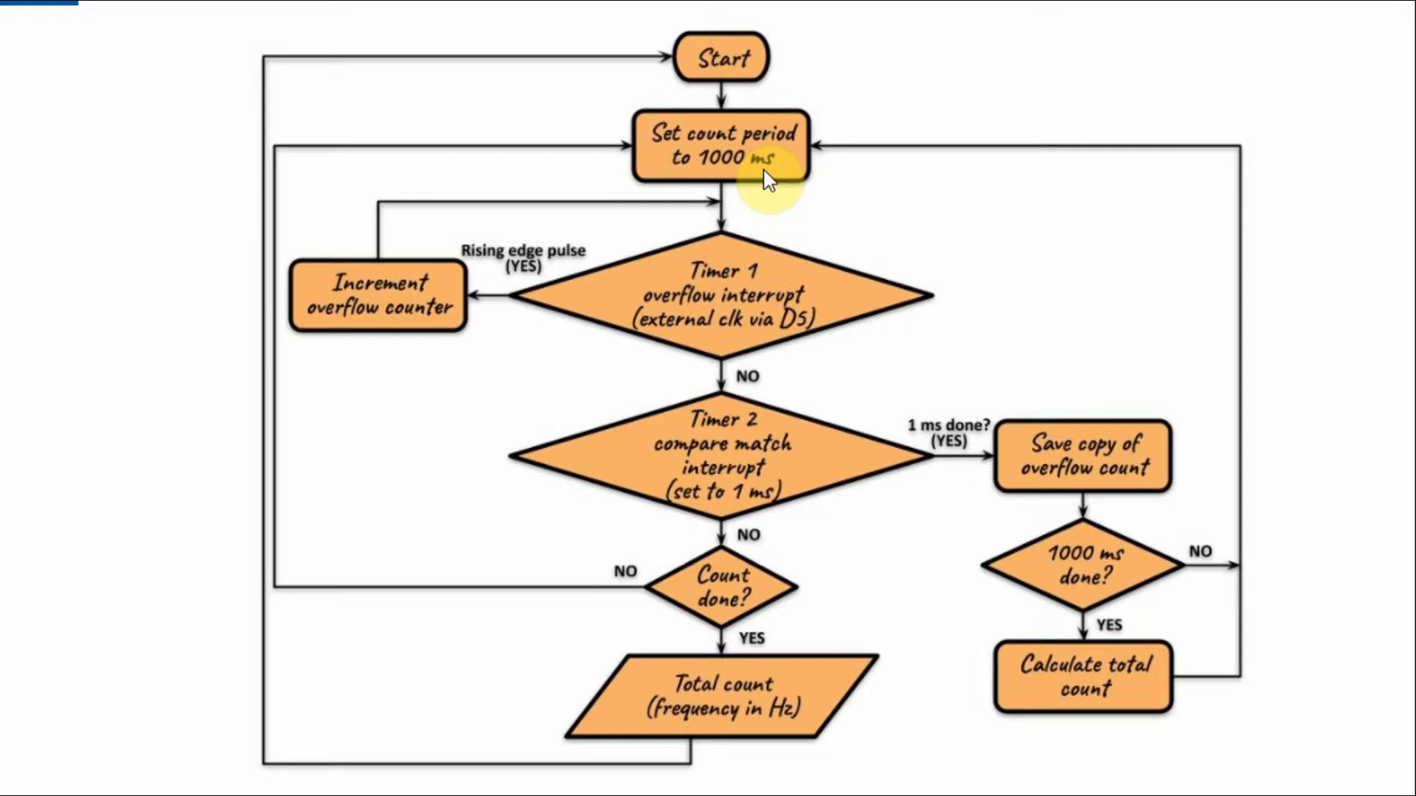
pyautogui.moveTo(752, 285)
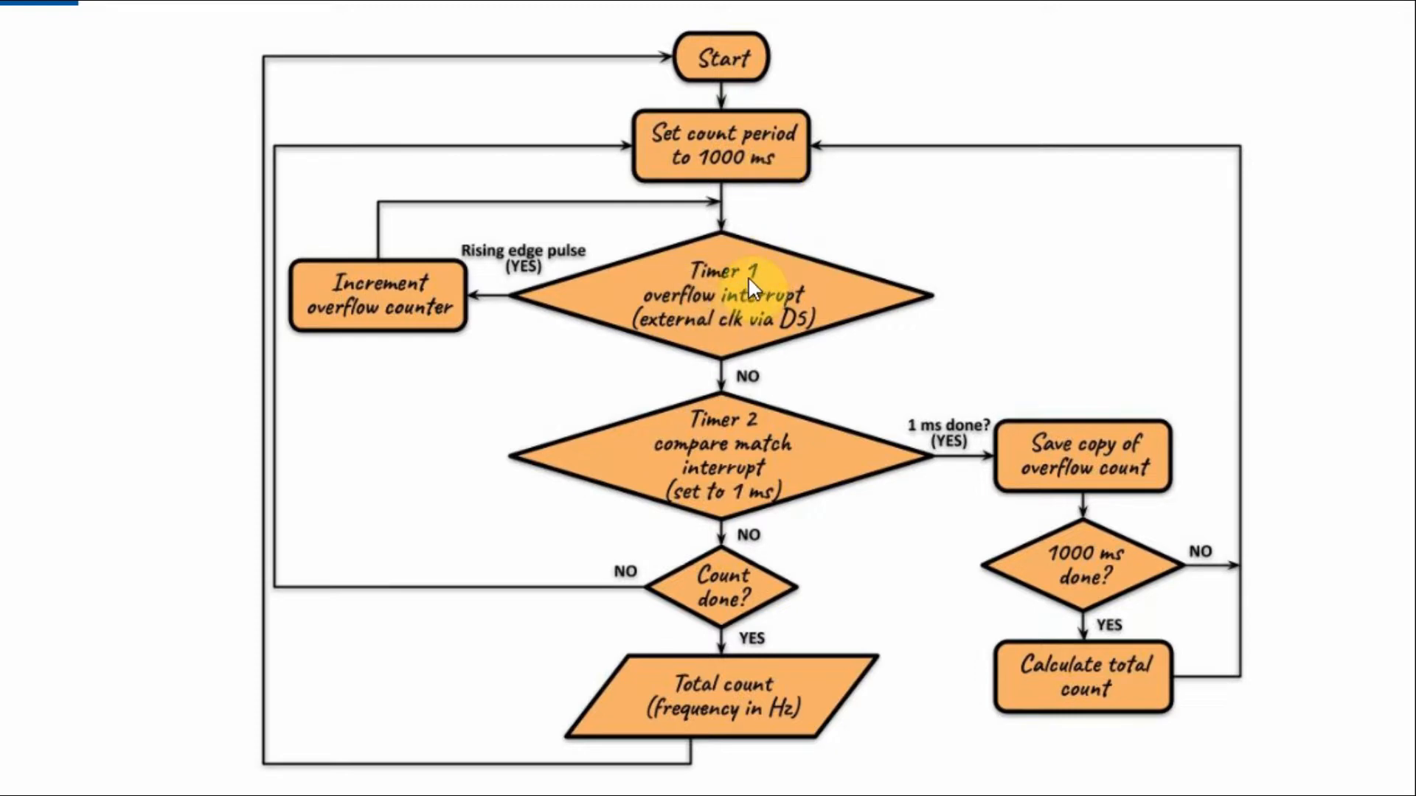
pyautogui.moveTo(772, 303)
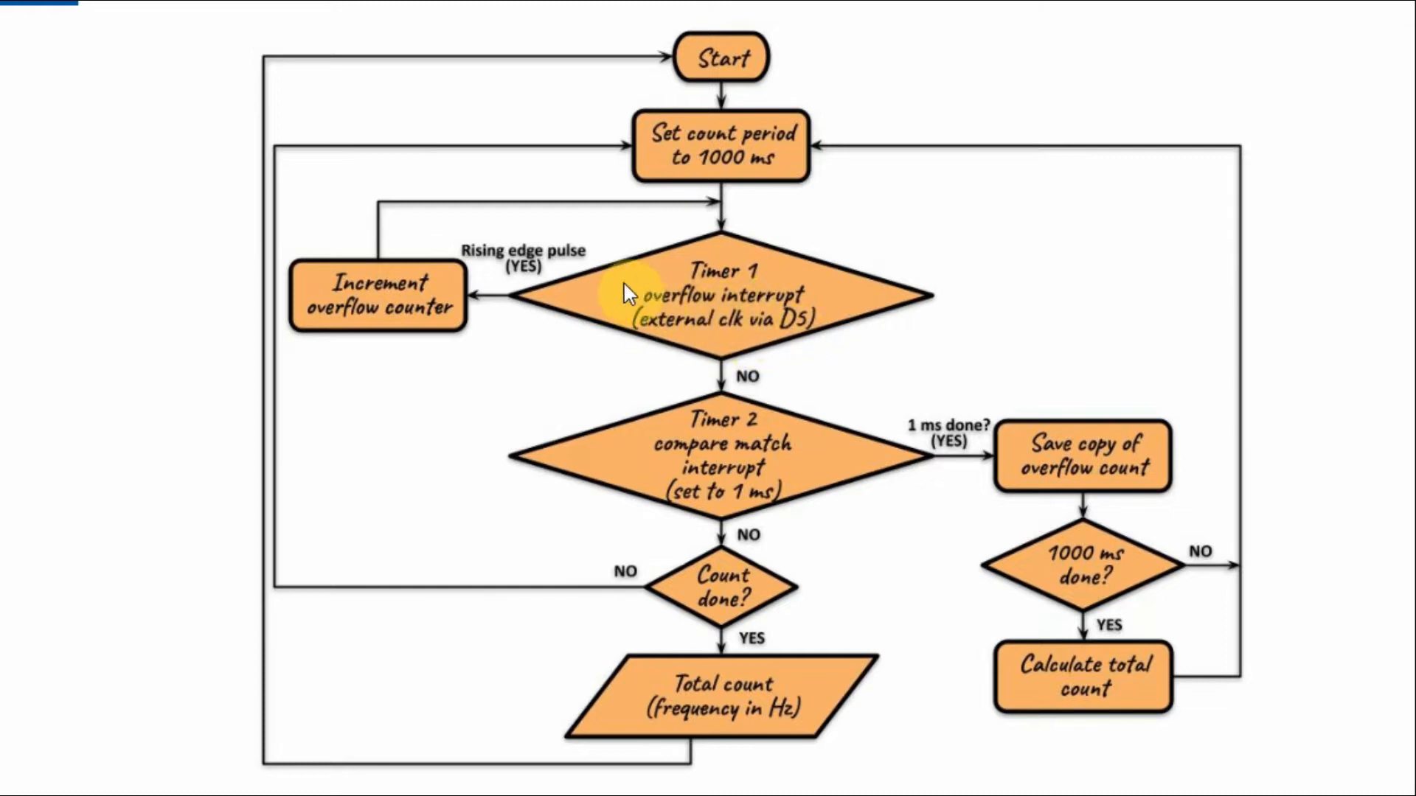
pyautogui.moveTo(569, 291)
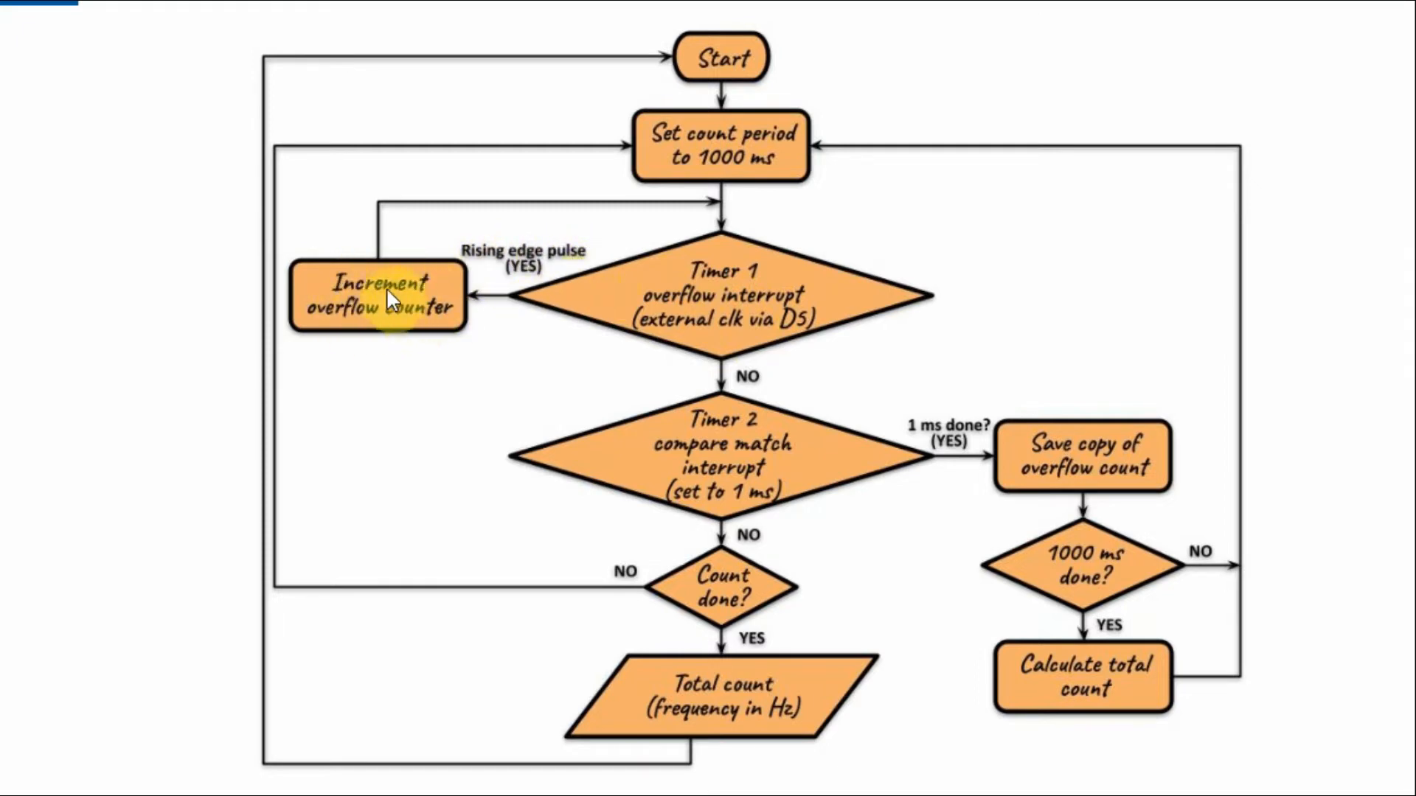
pyautogui.moveTo(451, 250)
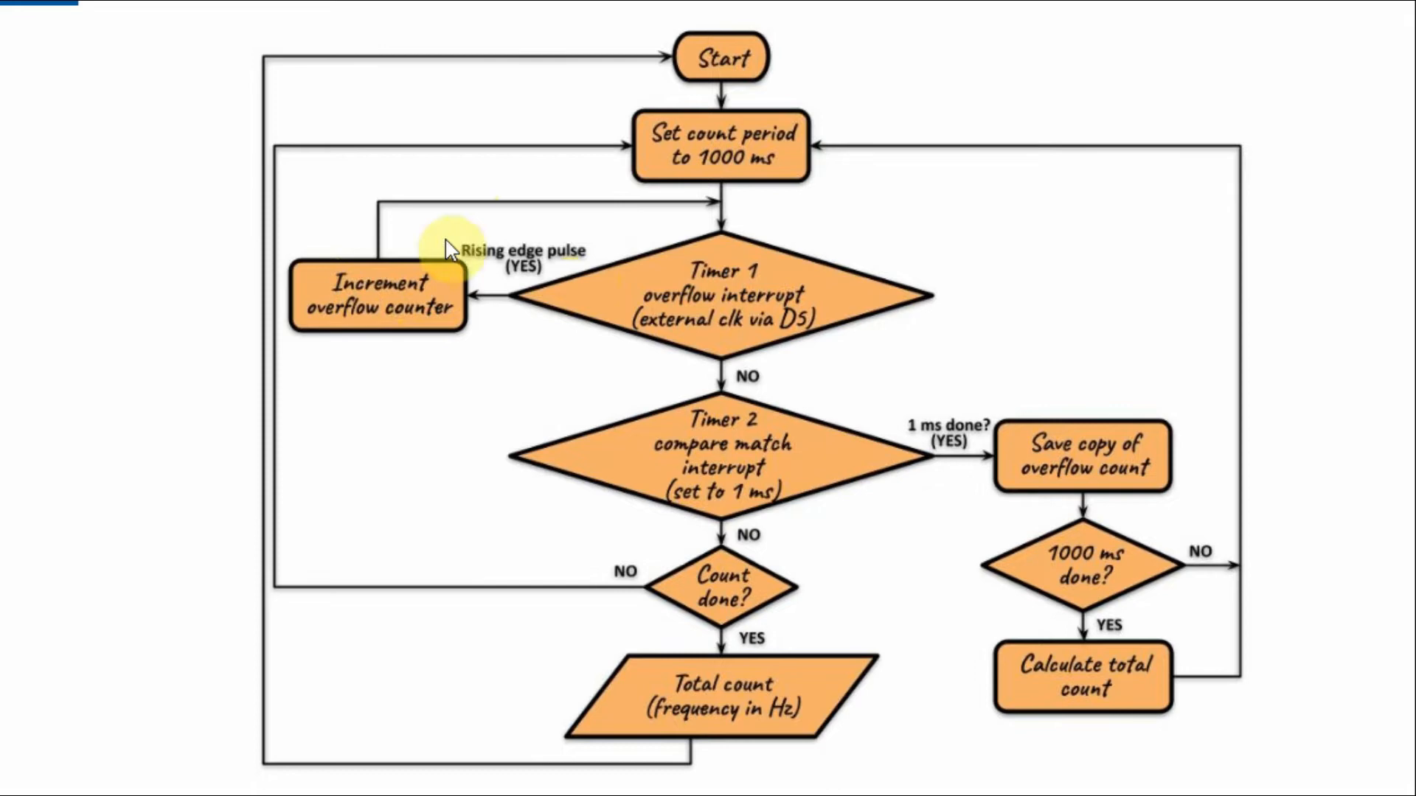
pyautogui.moveTo(718, 253)
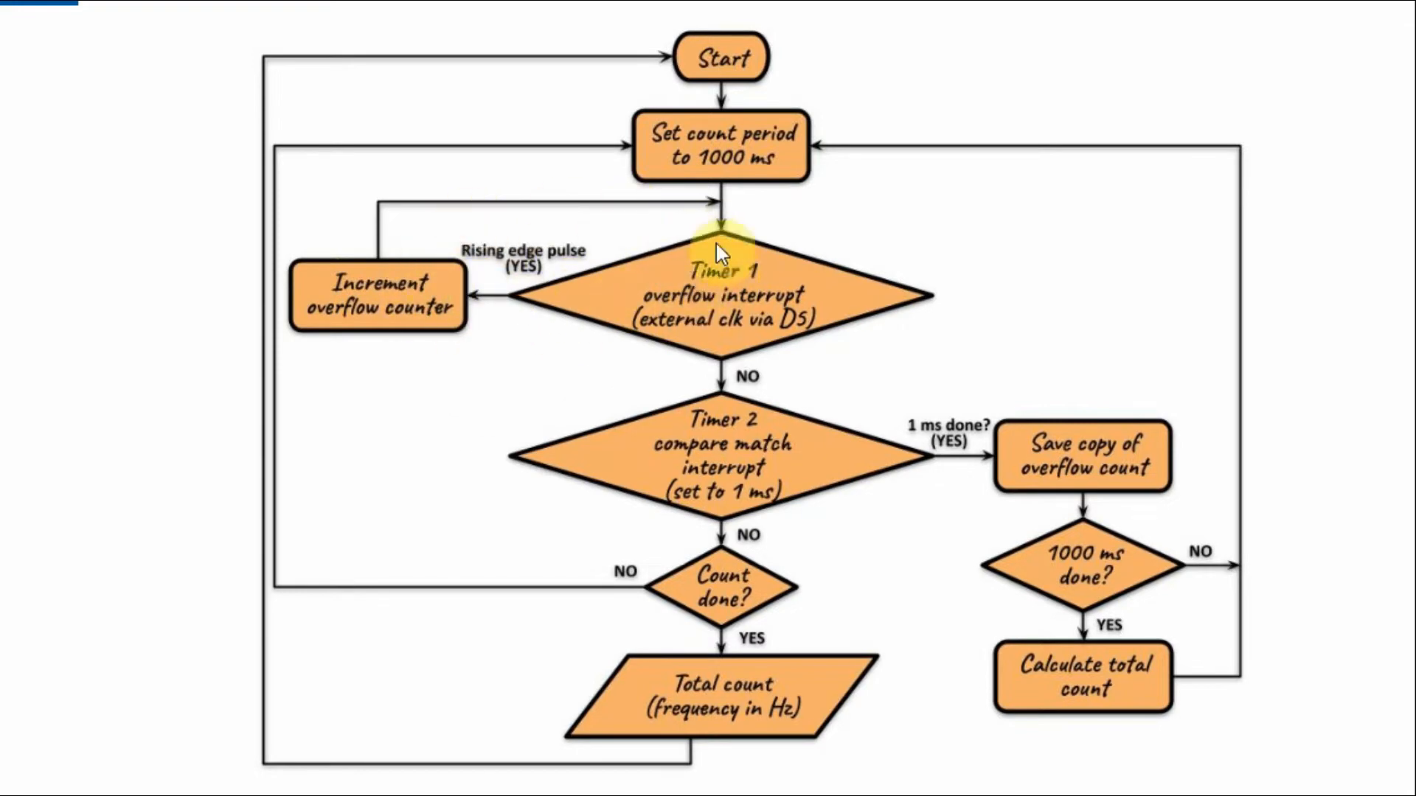
pyautogui.moveTo(793, 432)
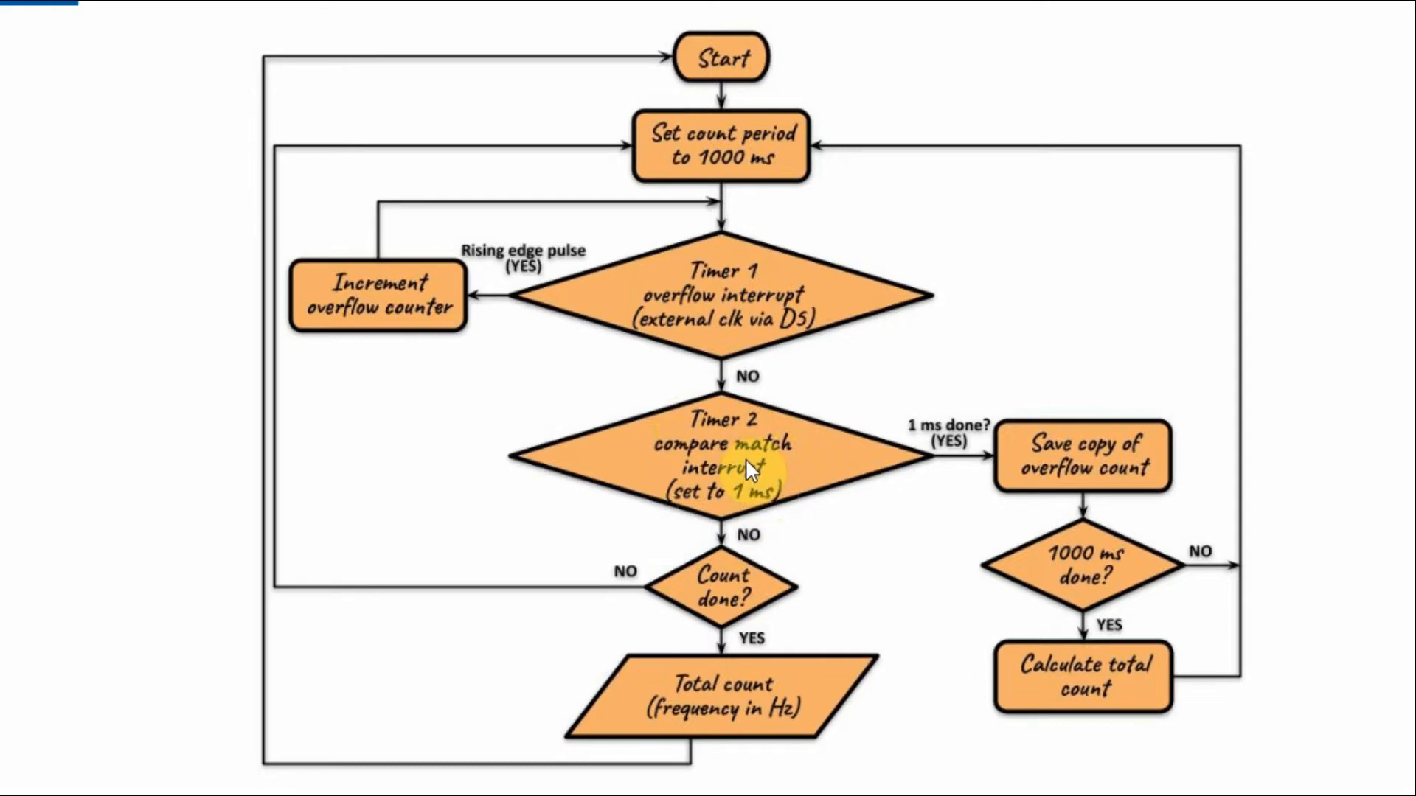
pyautogui.moveTo(917, 470)
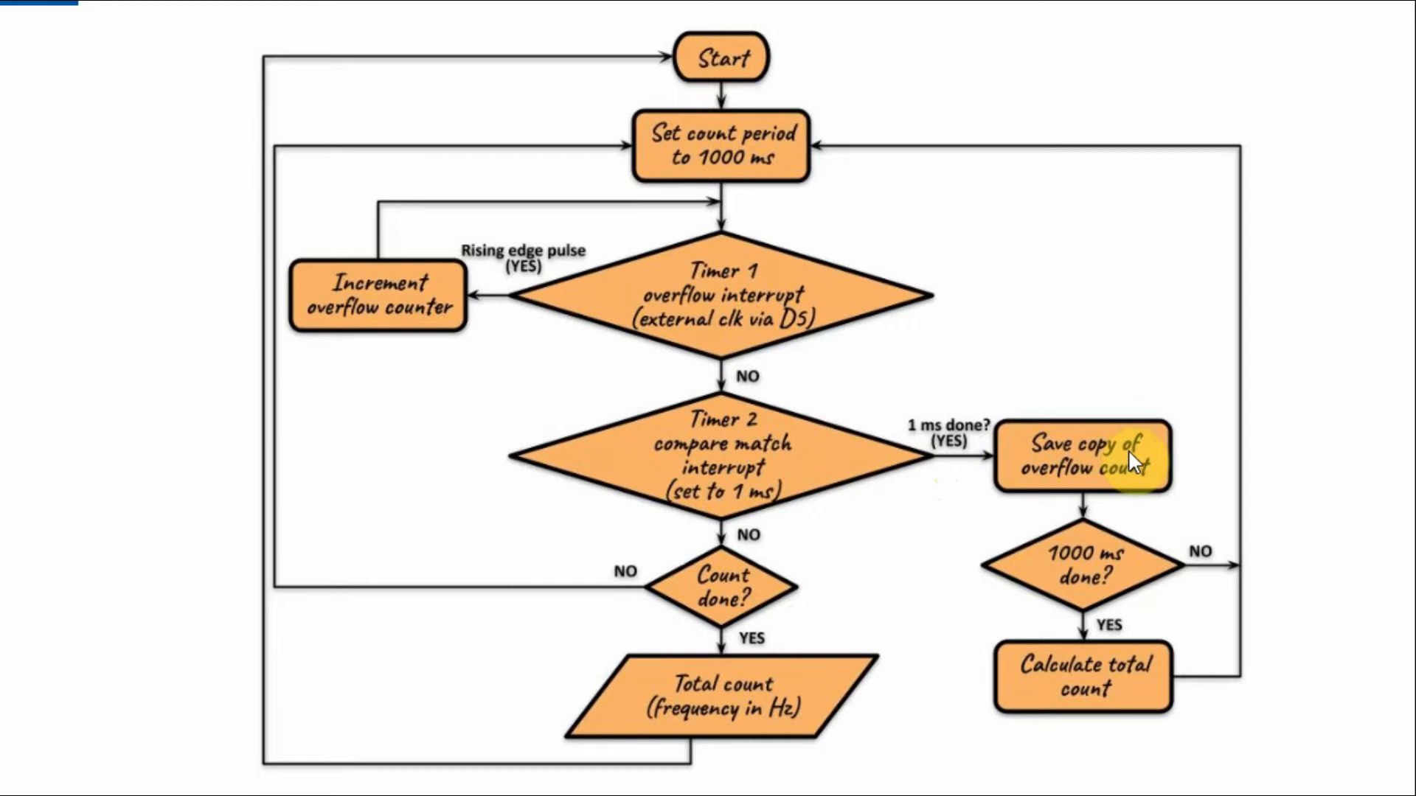
pyautogui.moveTo(1102, 549)
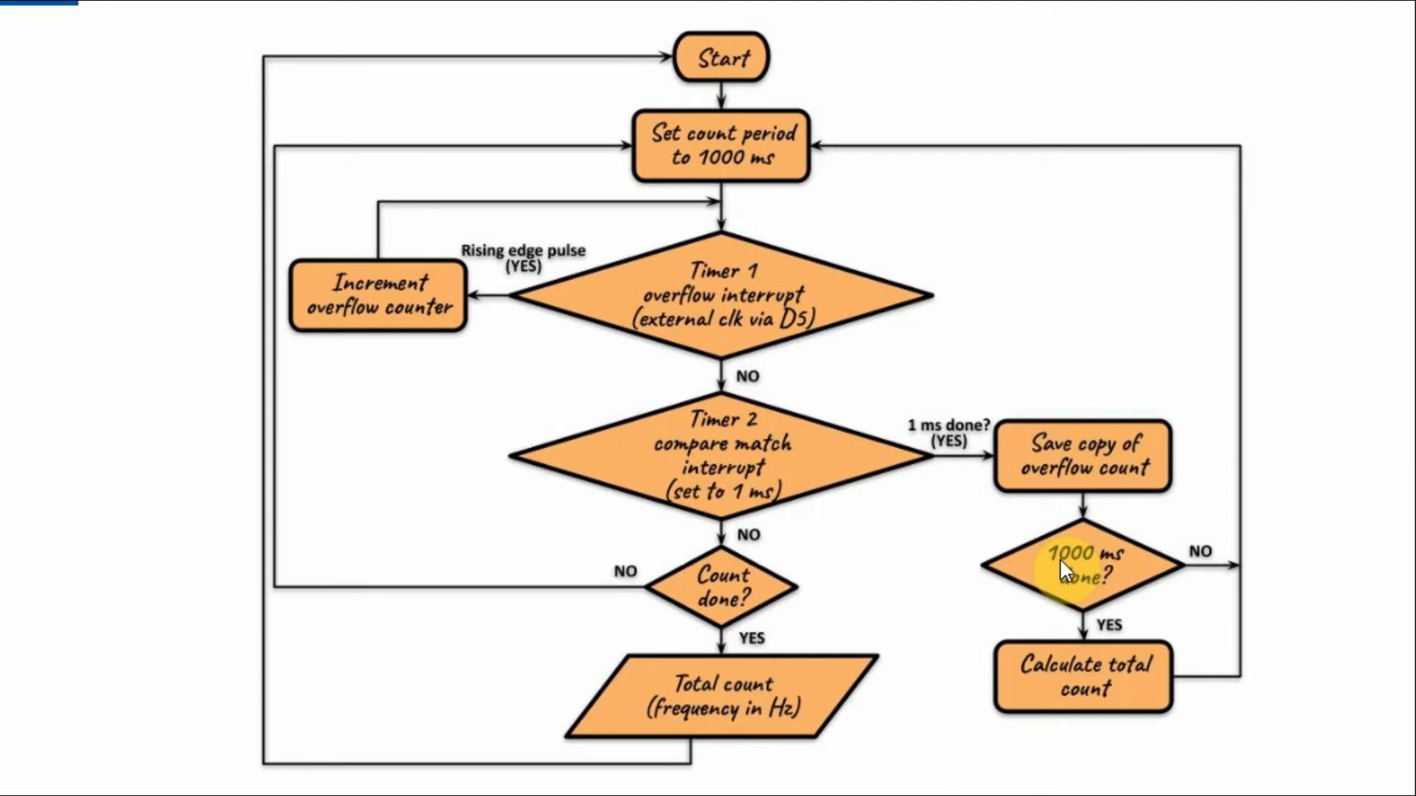
pyautogui.moveTo(1143, 570)
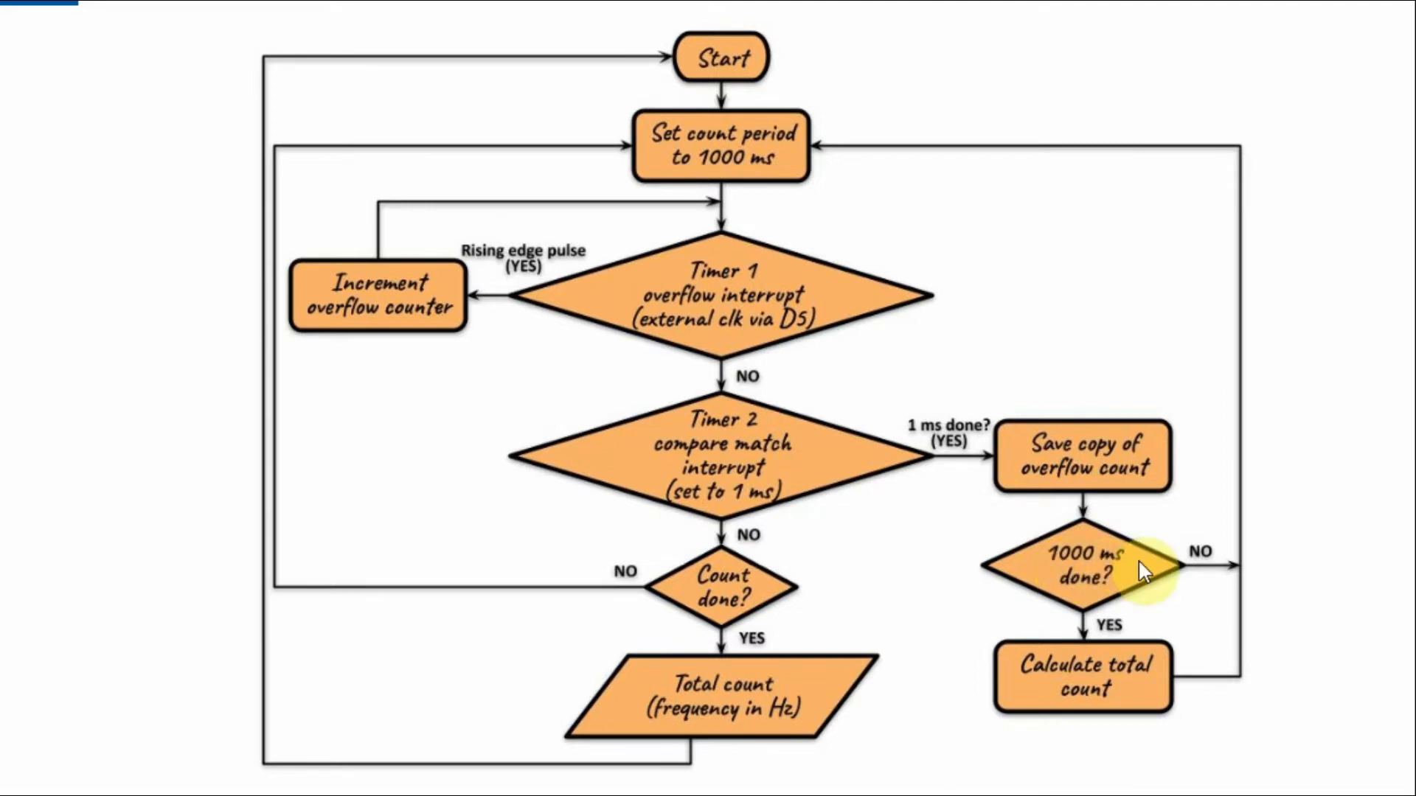
pyautogui.moveTo(657, 345)
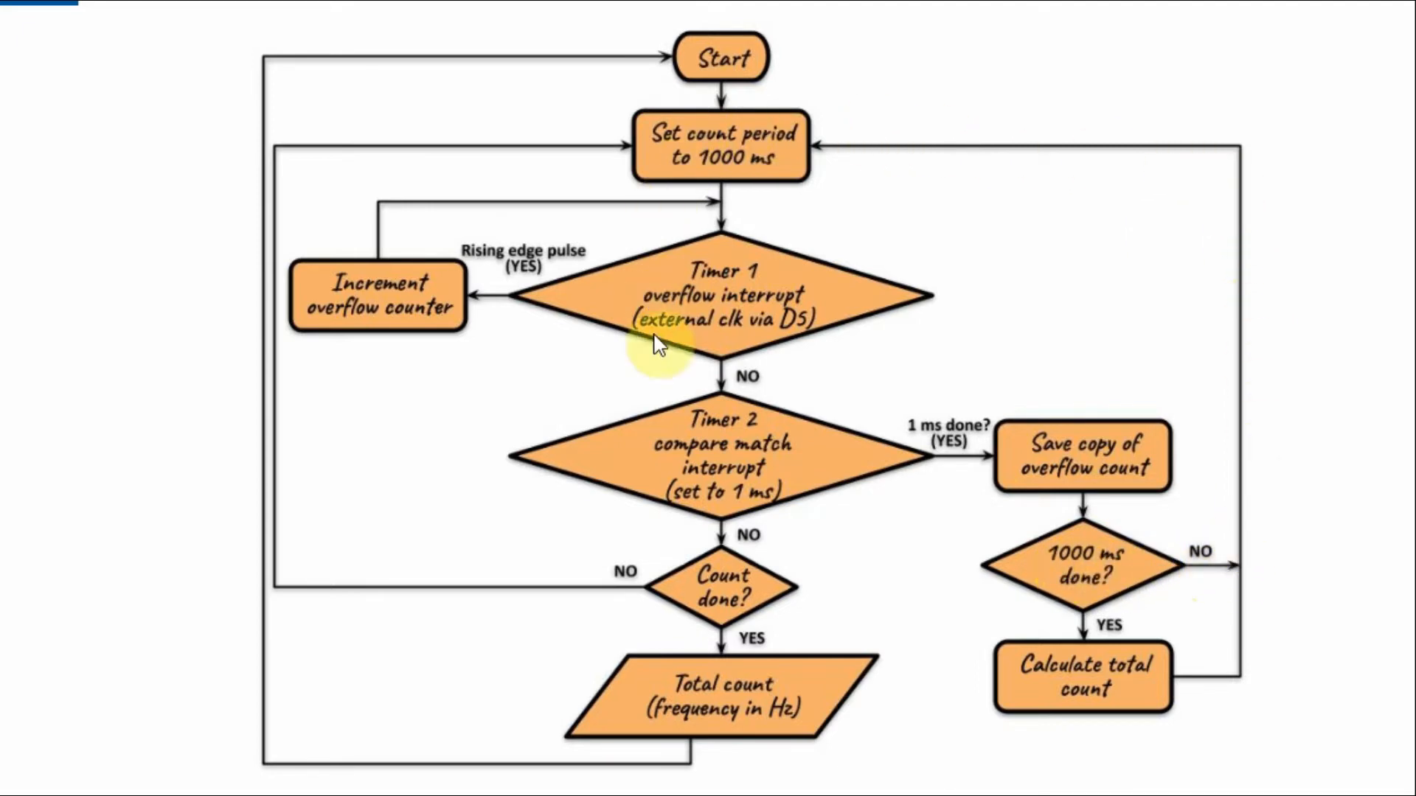
pyautogui.moveTo(1092, 578)
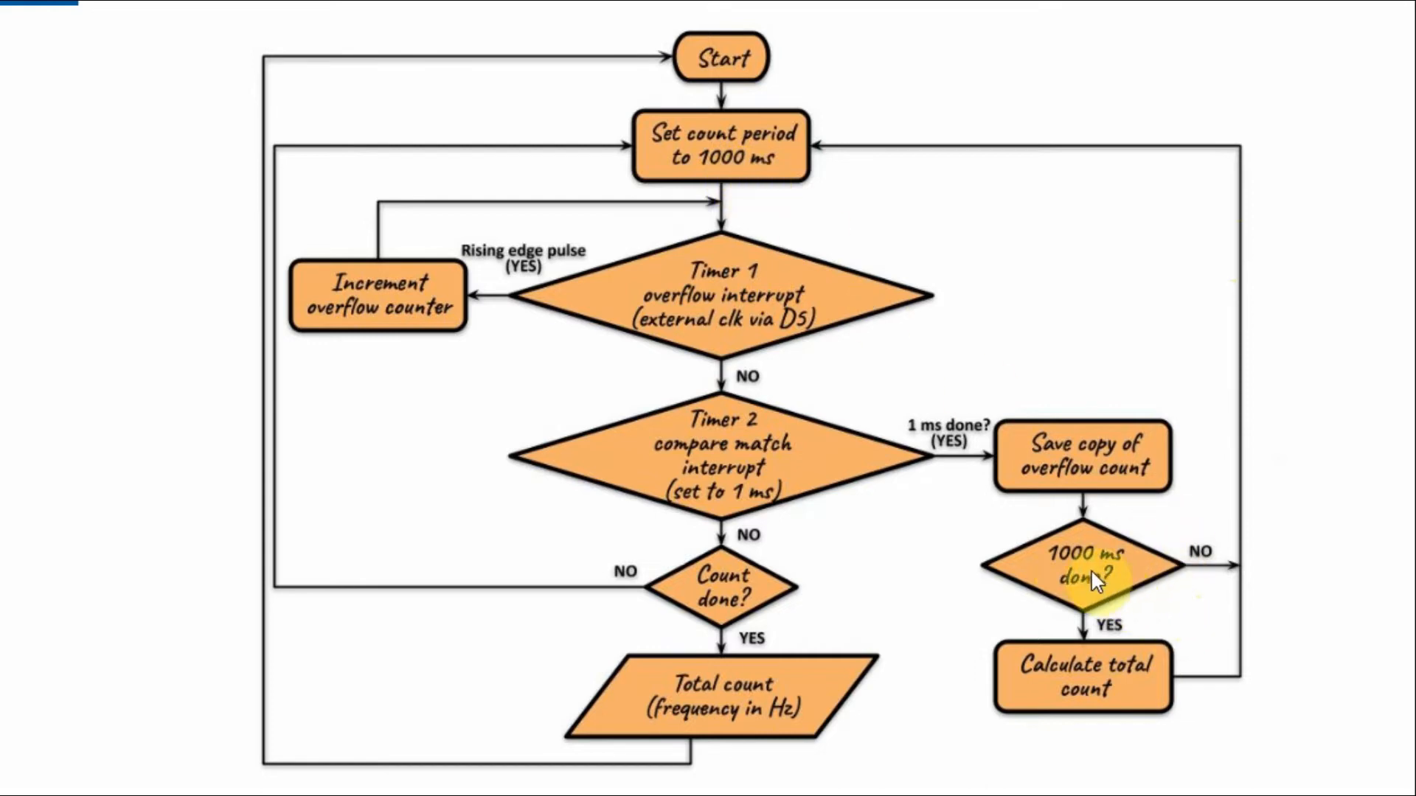
pyautogui.moveTo(1098, 574)
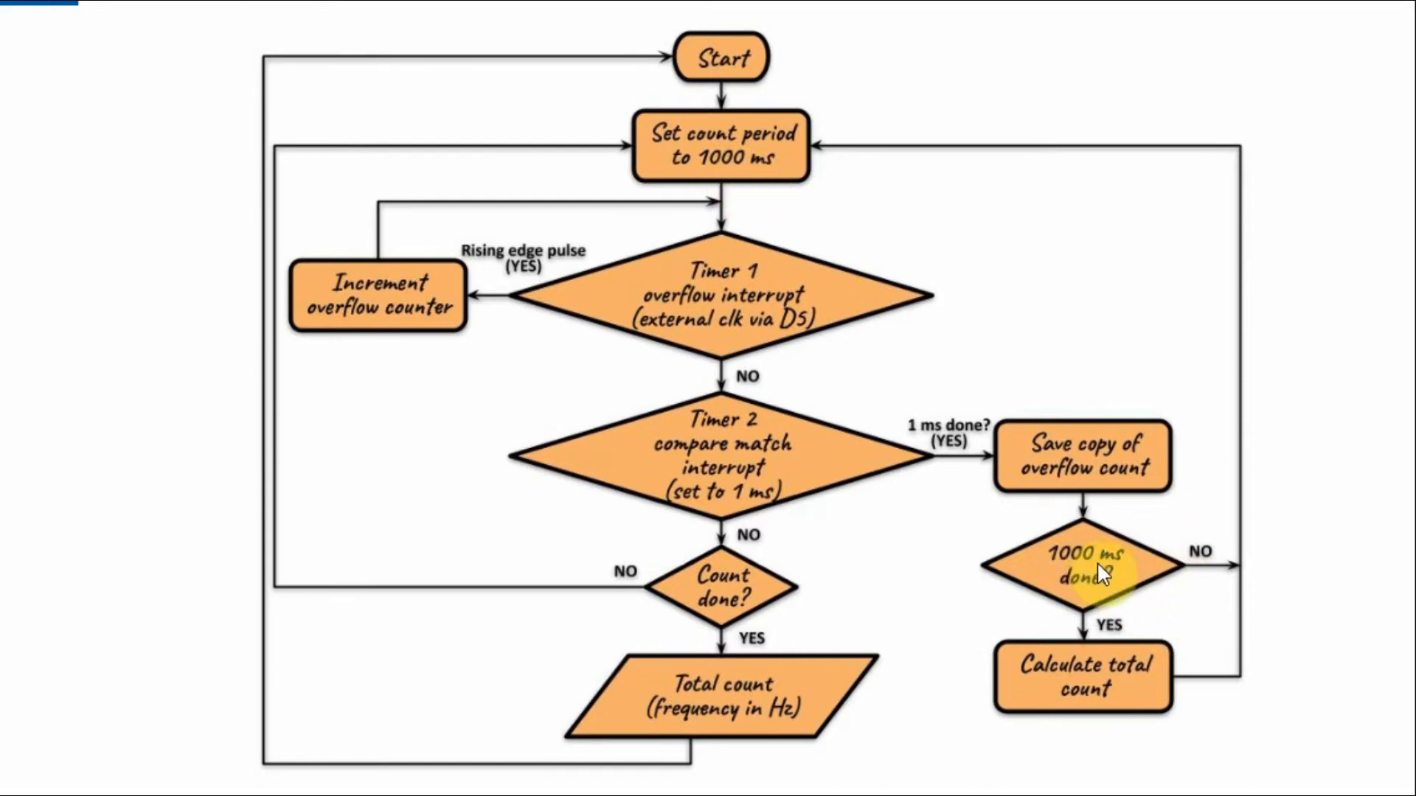
pyautogui.moveTo(1048, 682)
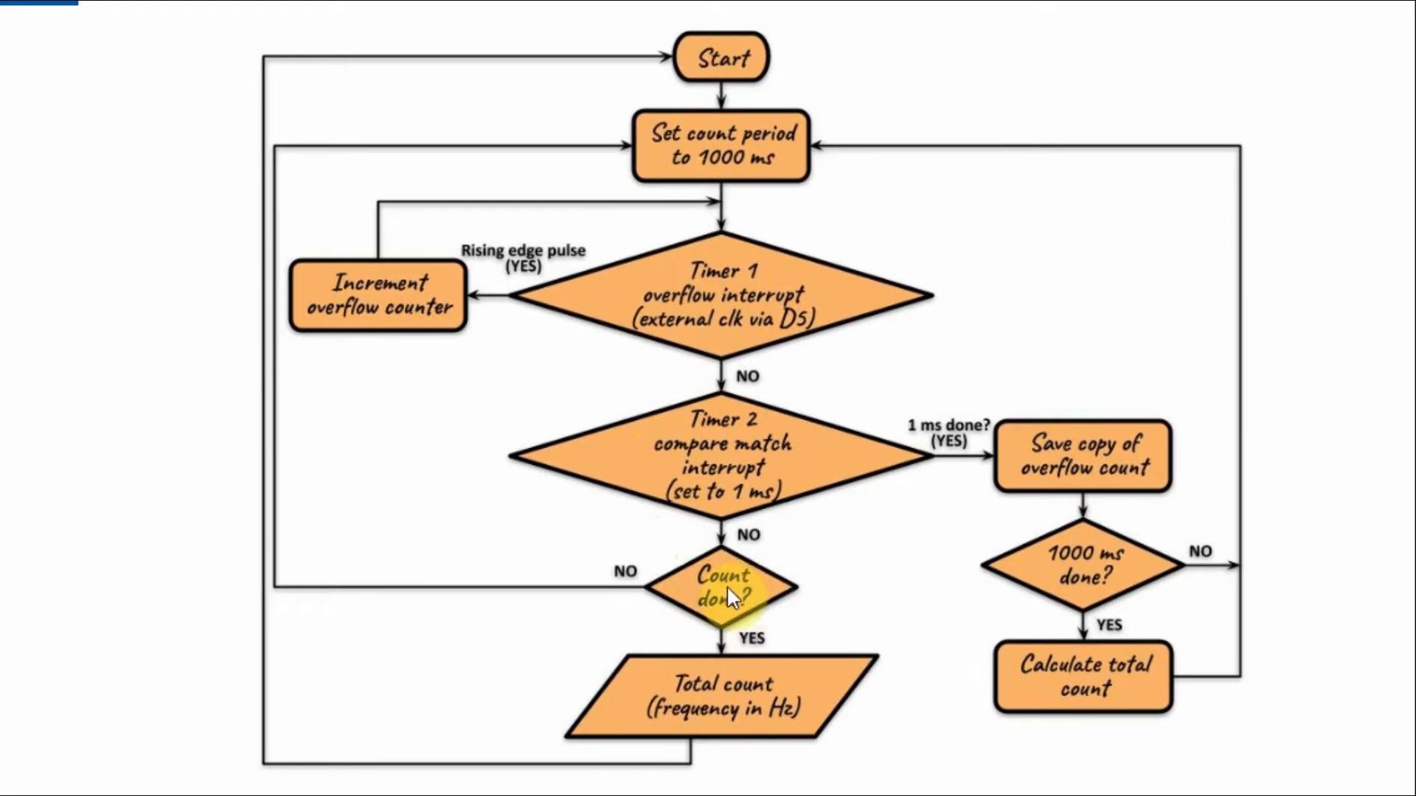
pyautogui.moveTo(765, 696)
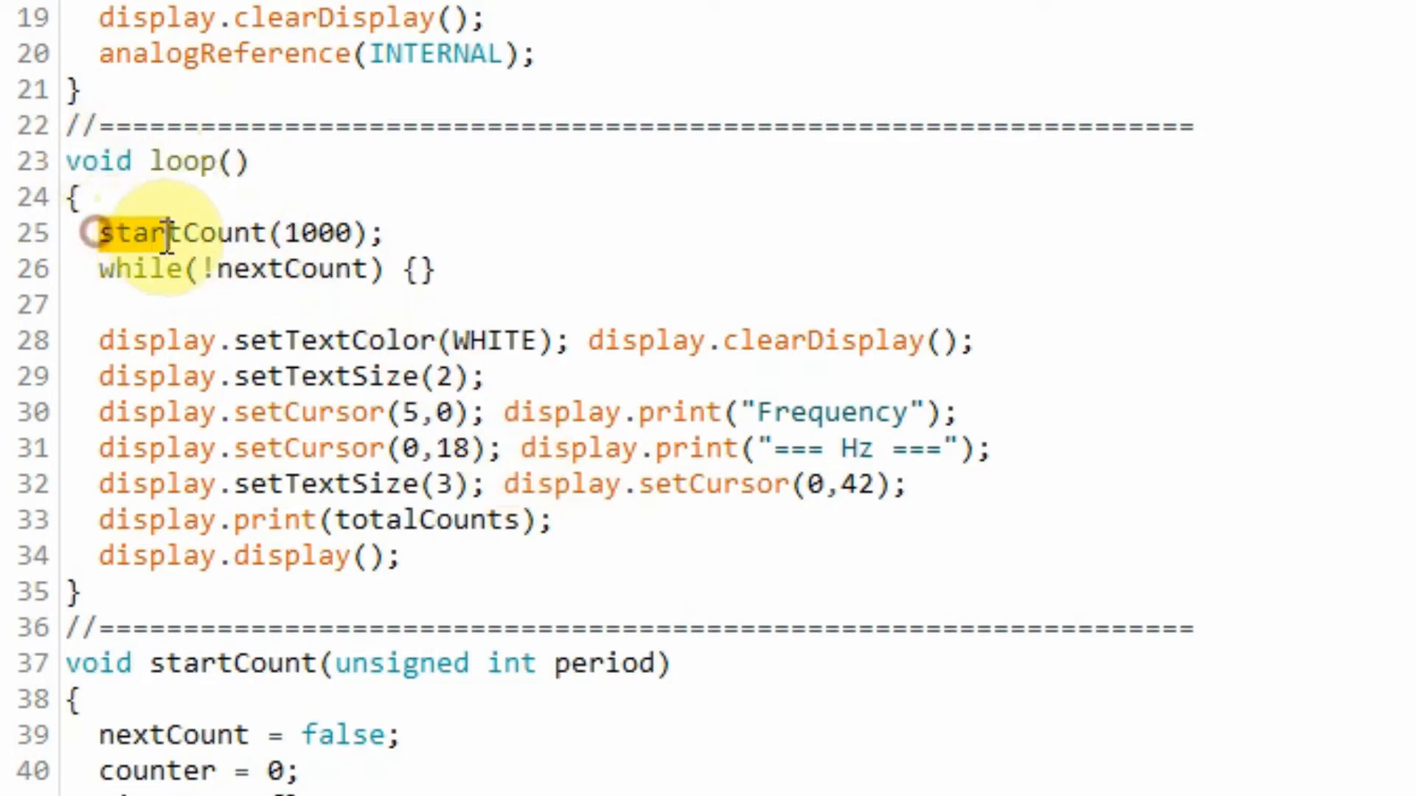
# - Highlight the startCount(1000) call in loop, then scroll to highlight the startCount definition
pyautogui.doubleClick(180, 233)
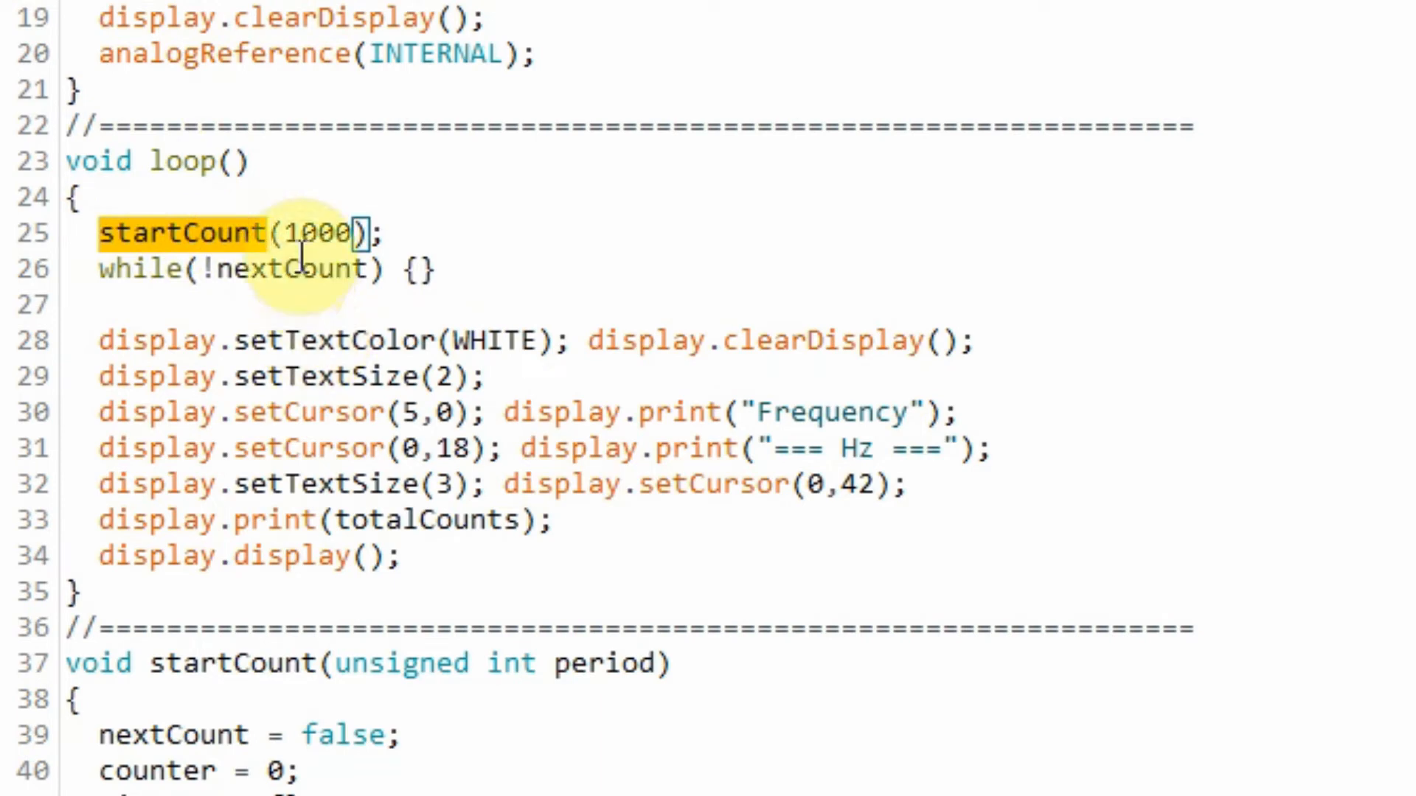
pyautogui.doubleClick(316, 233)
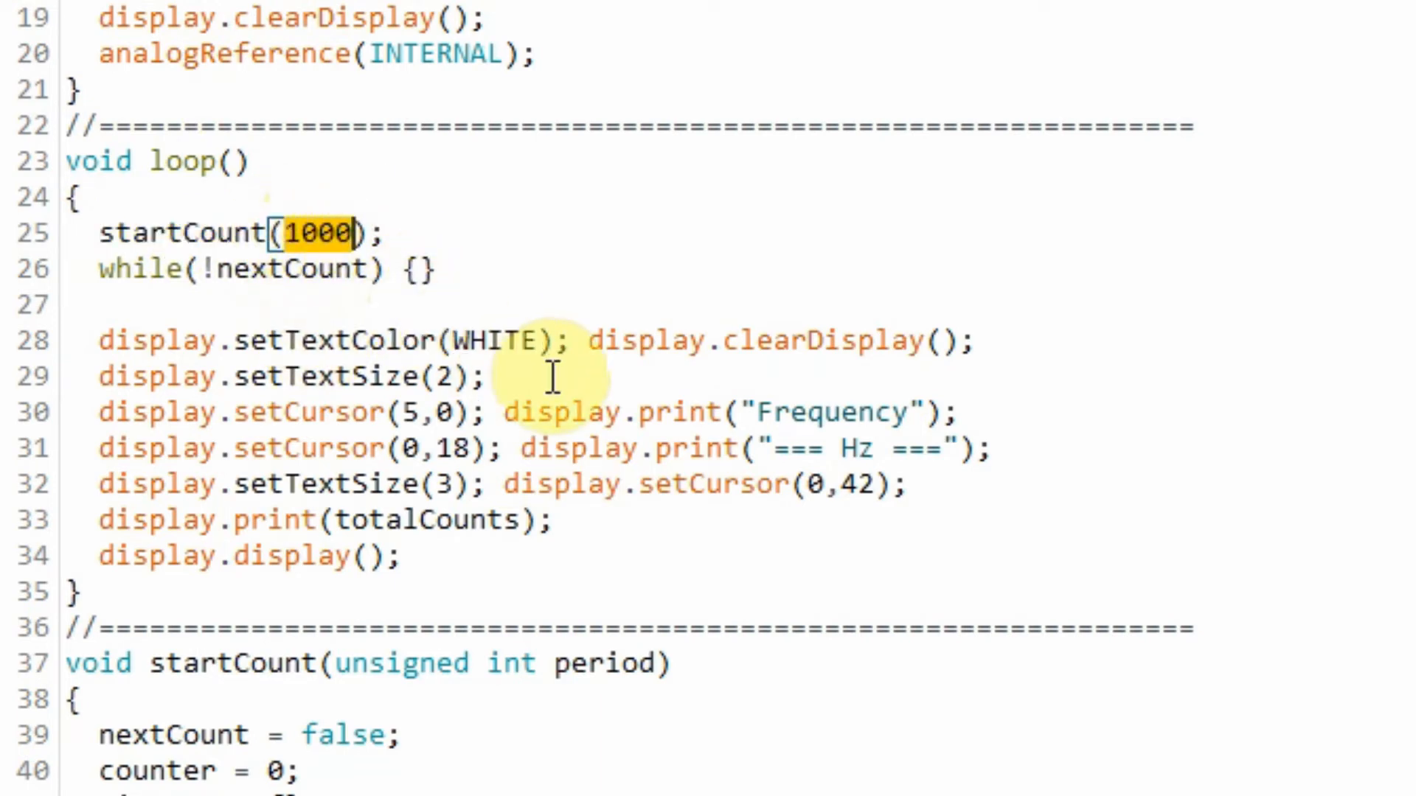
pyautogui.scroll(-3)
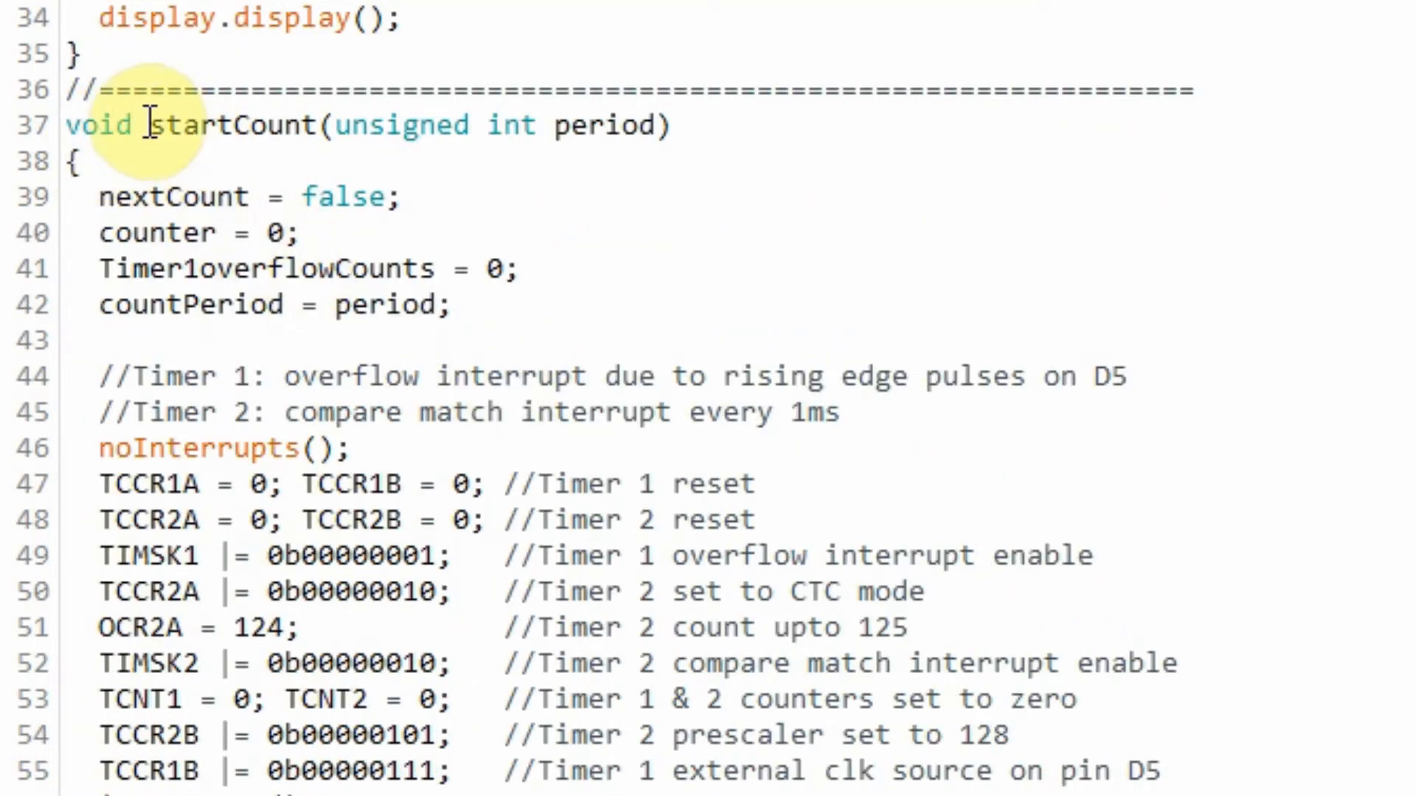
pyautogui.doubleClick(233, 125)
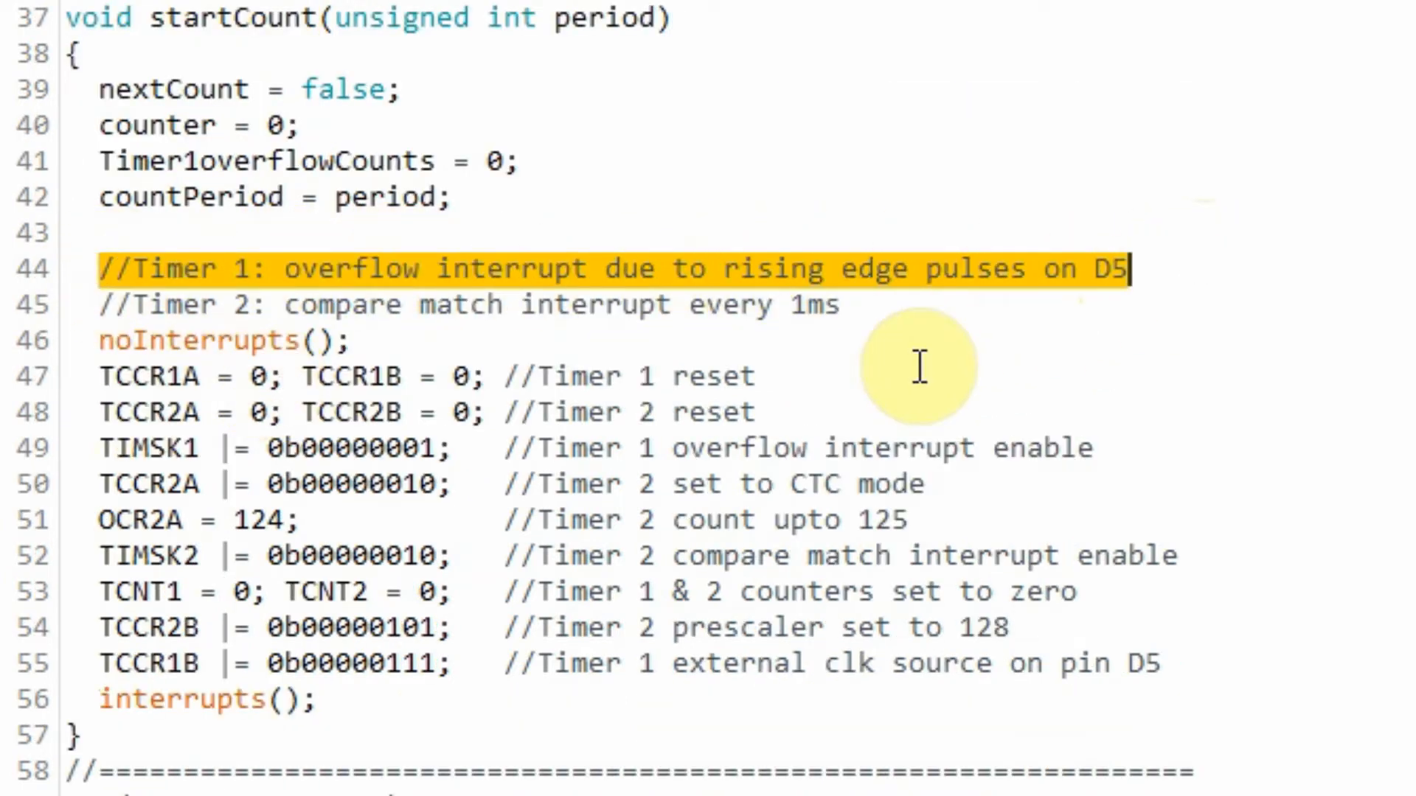
pyautogui.moveTo(929, 338)
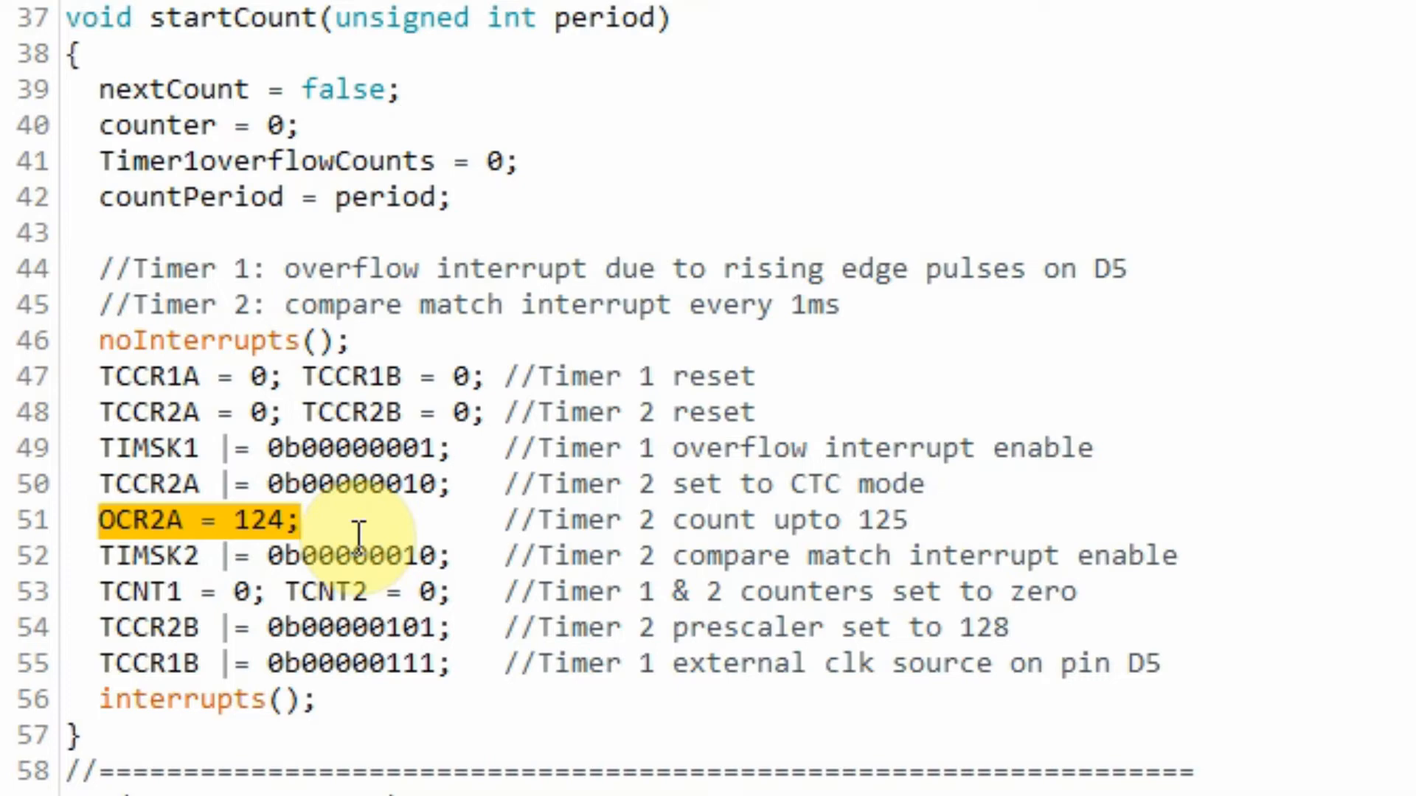
pyautogui.moveTo(641, 501)
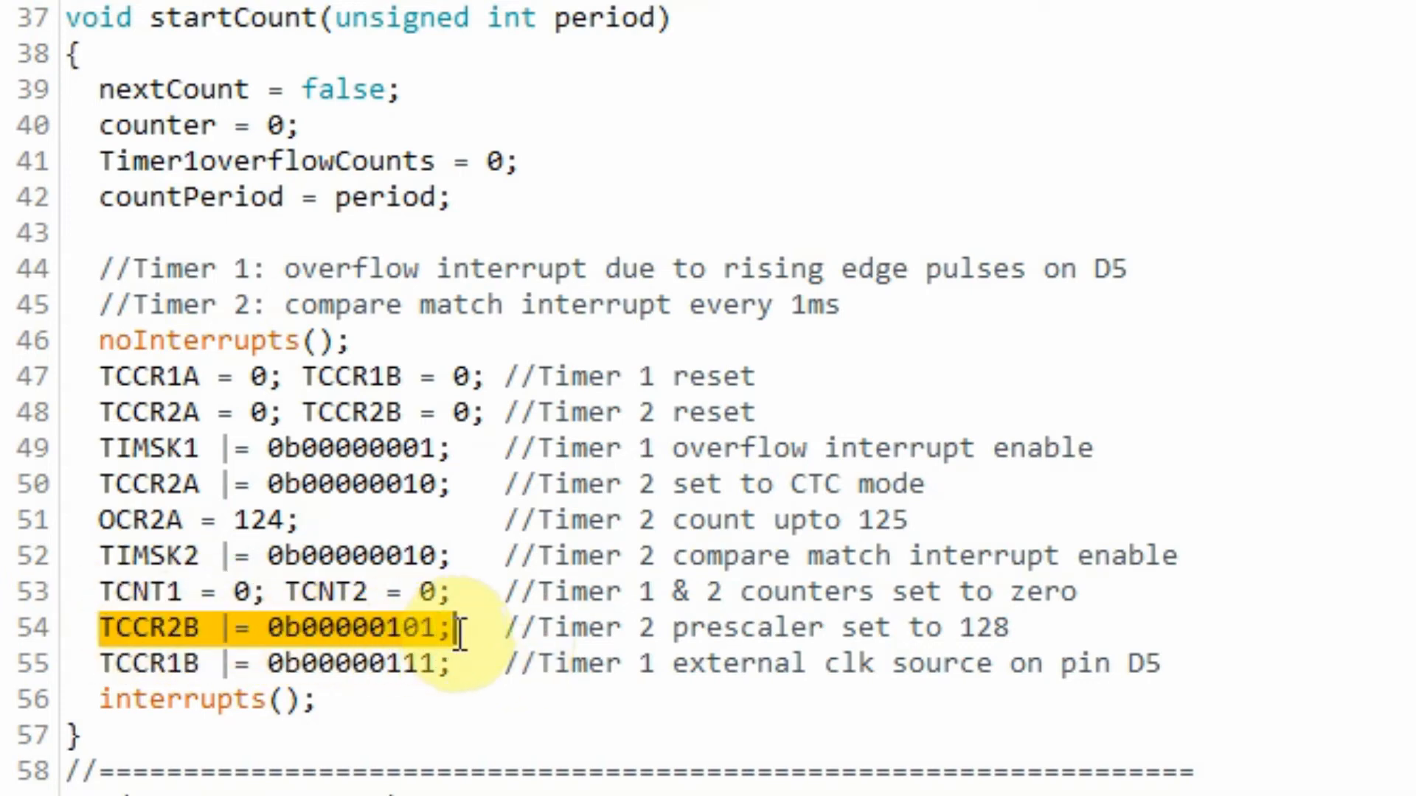
pyautogui.moveTo(949, 625)
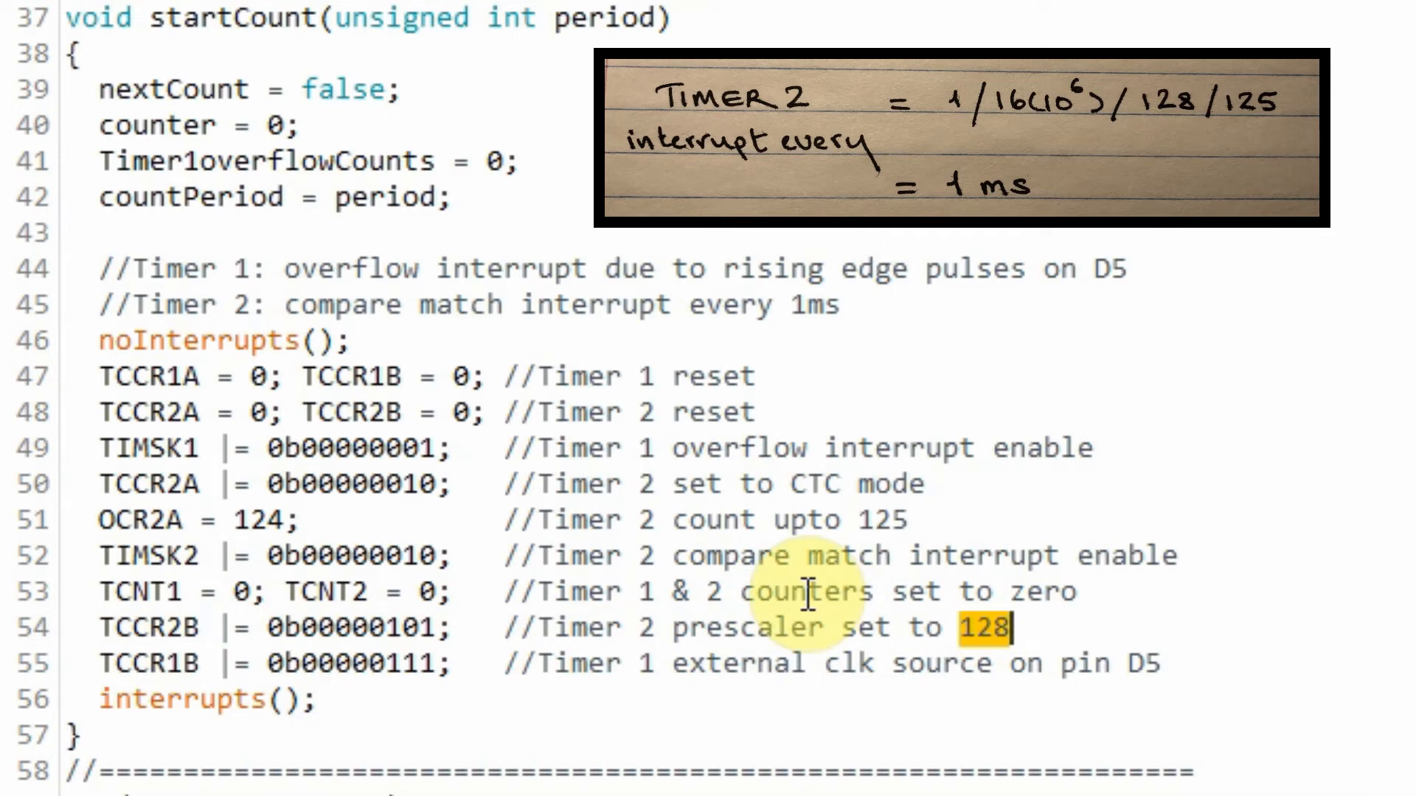
pyautogui.doubleClick(889, 520)
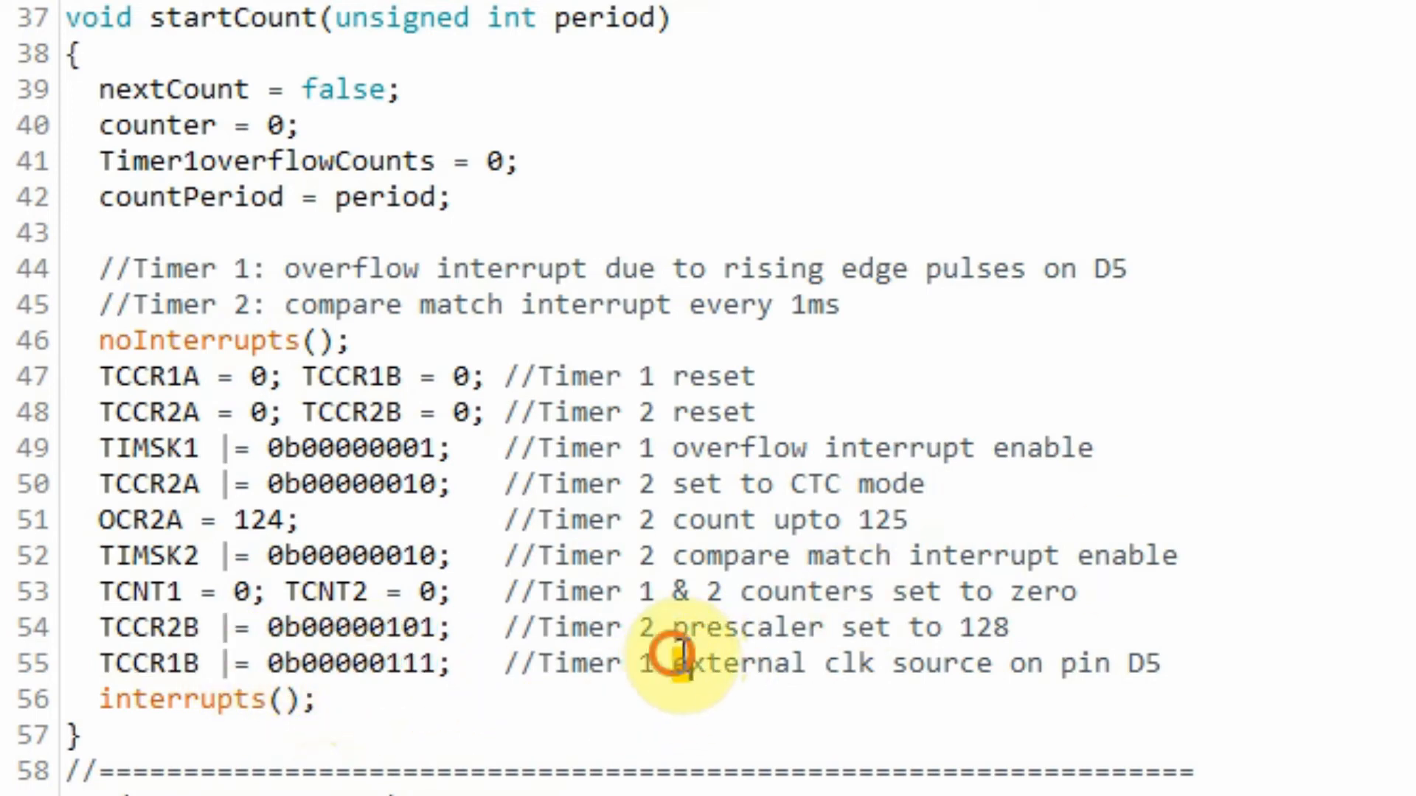
pyautogui.moveTo(672, 664); pyautogui.dragTo(1169, 663)
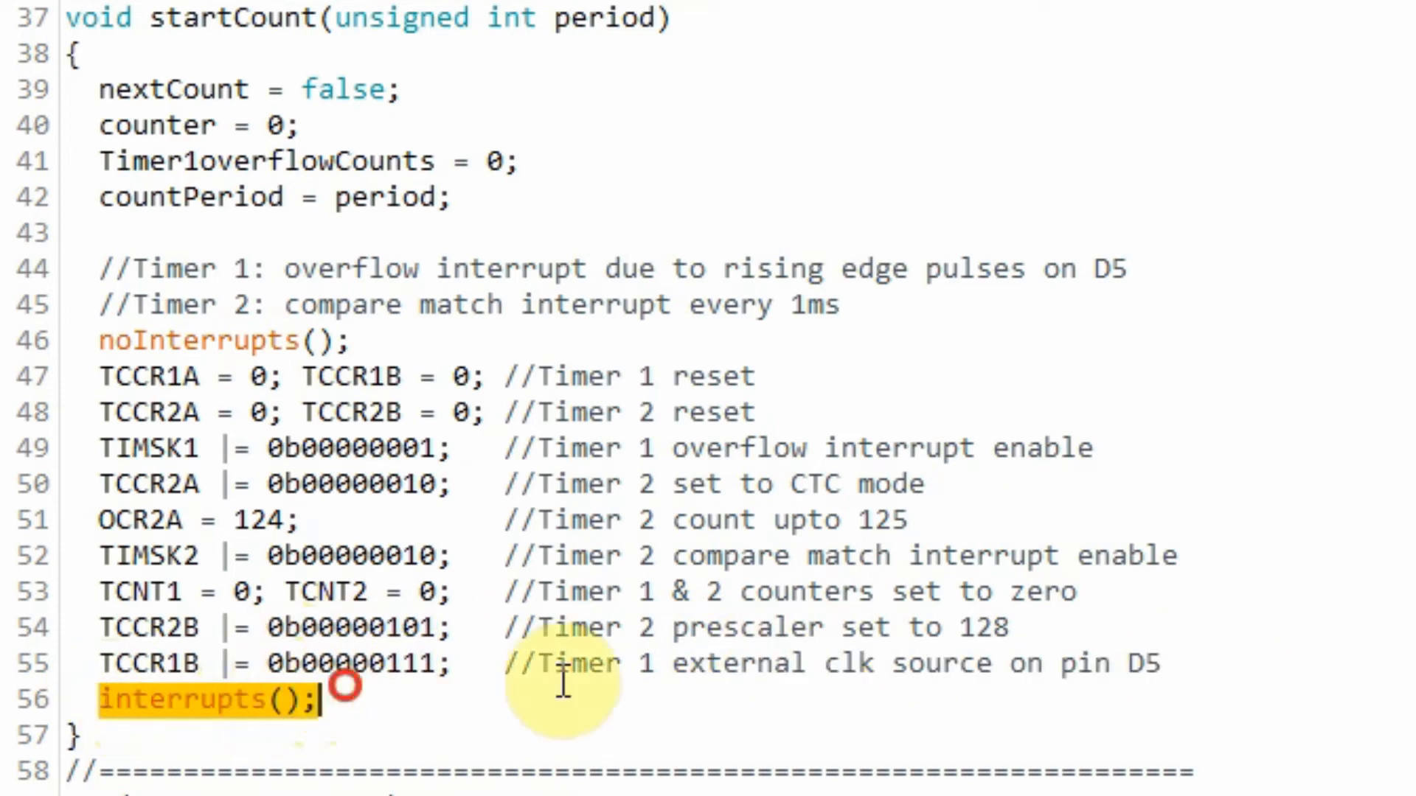
# - Highlight overflowCounts, the 65536 multiplier and TCNT1 in the Timer 2 ISR's totalCounts line
pyautogui.scroll(-3)
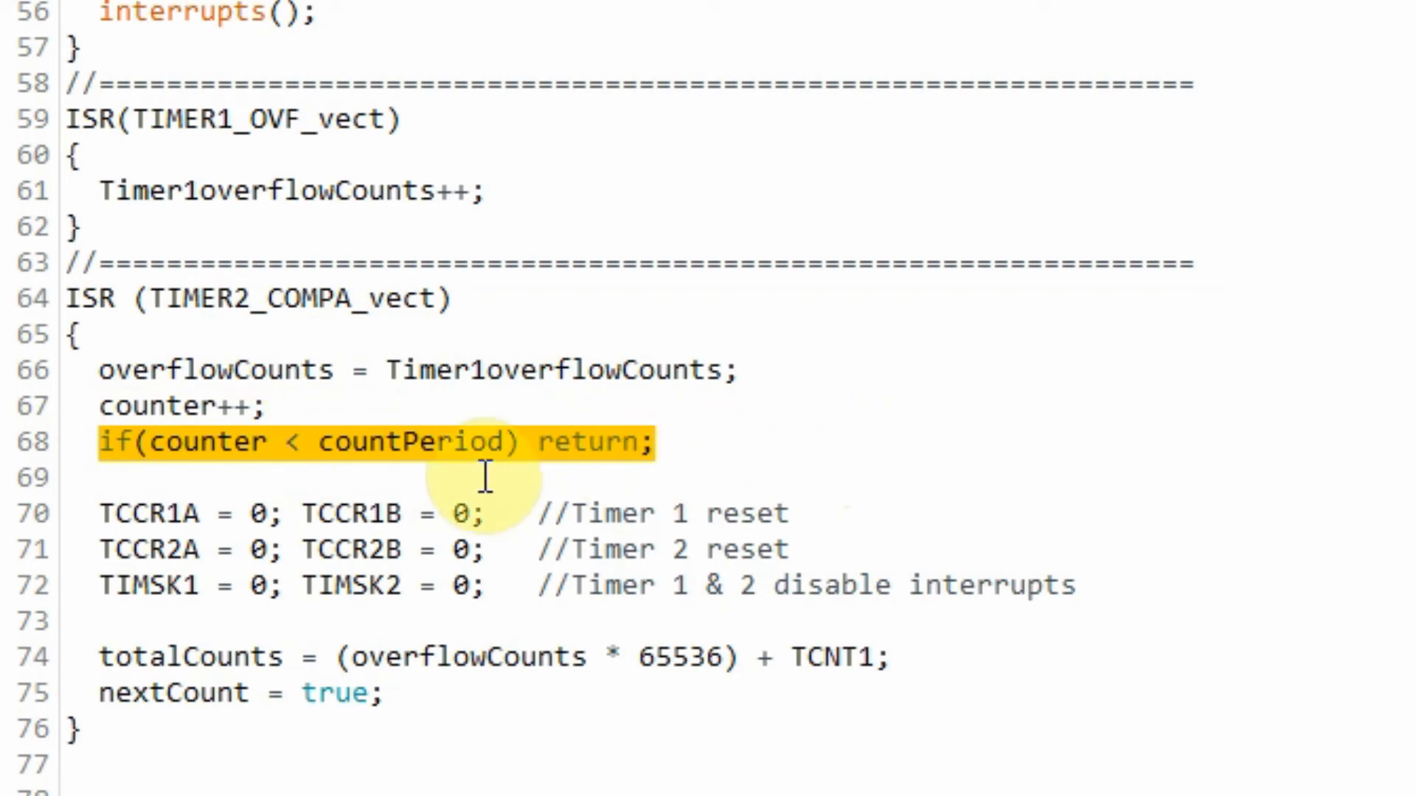
pyautogui.moveTo(334, 555)
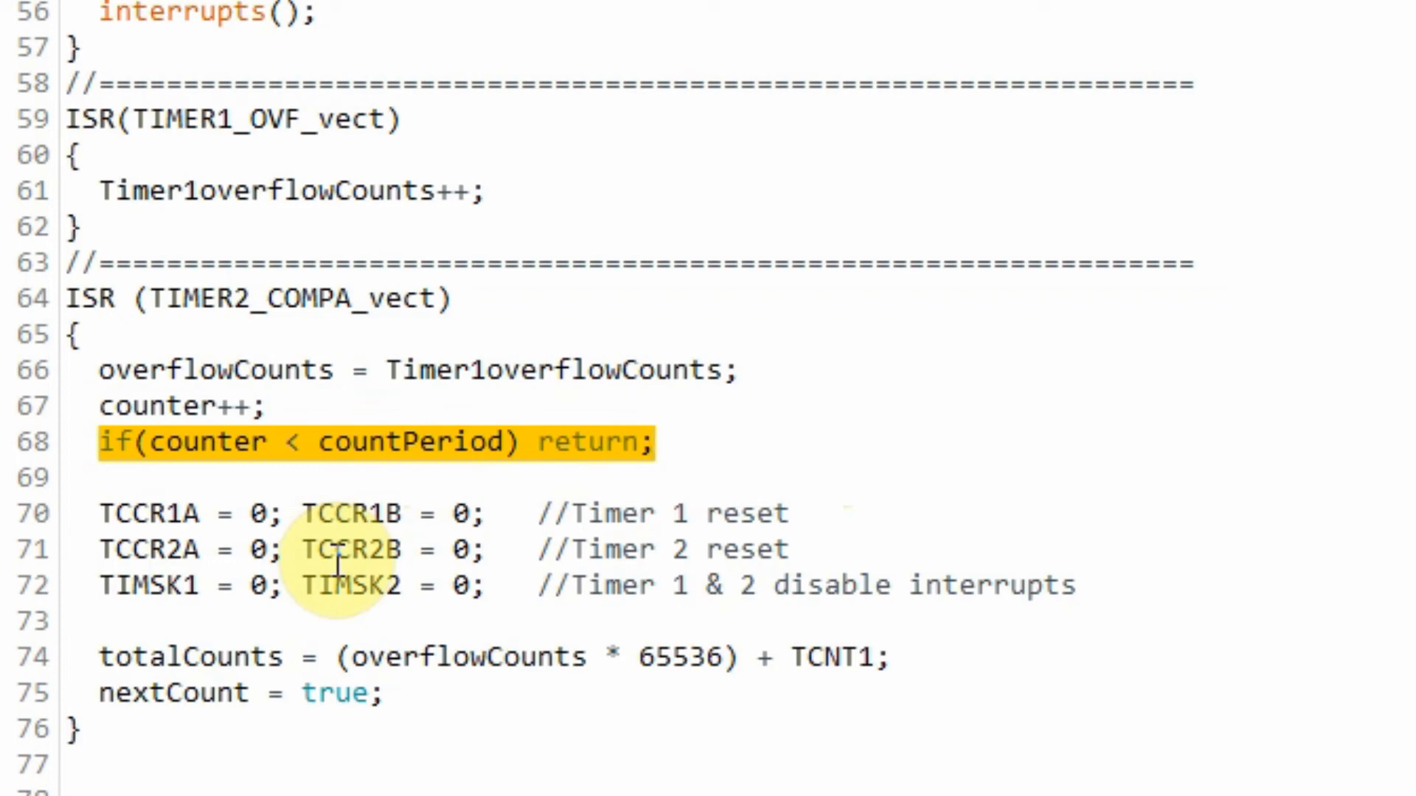
pyautogui.moveTo(1195, 578)
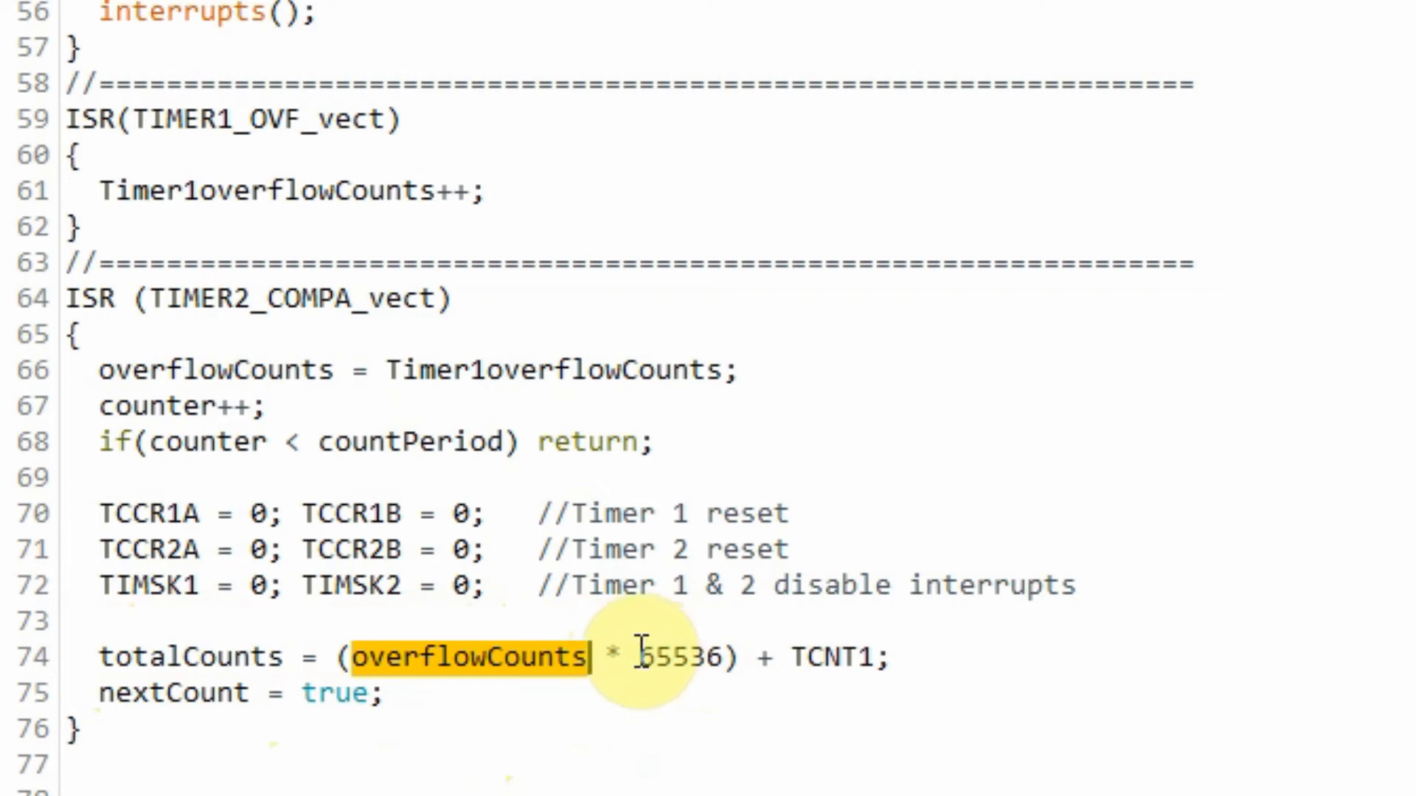
pyautogui.doubleClick(673, 656)
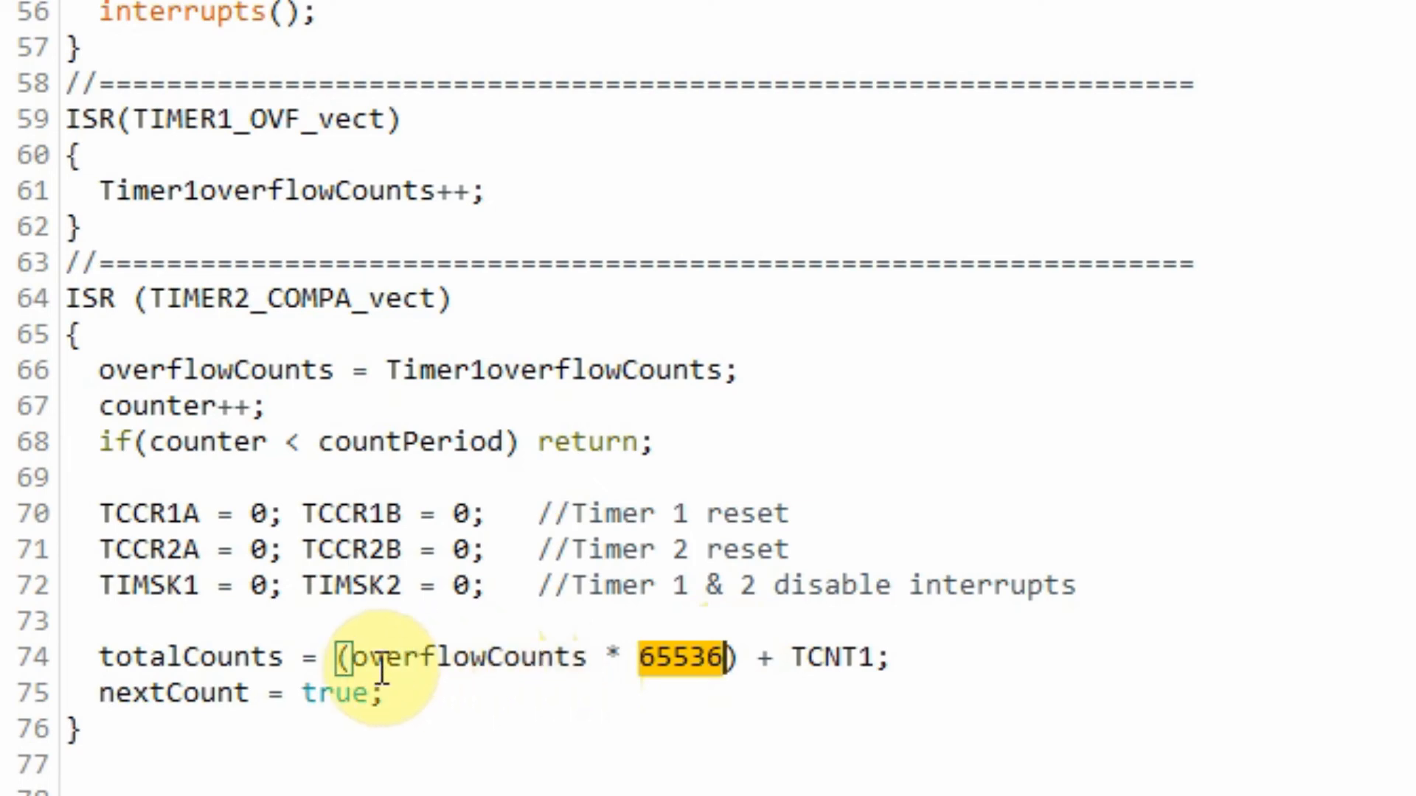
pyautogui.moveTo(343, 656); pyautogui.dragTo(740, 656)
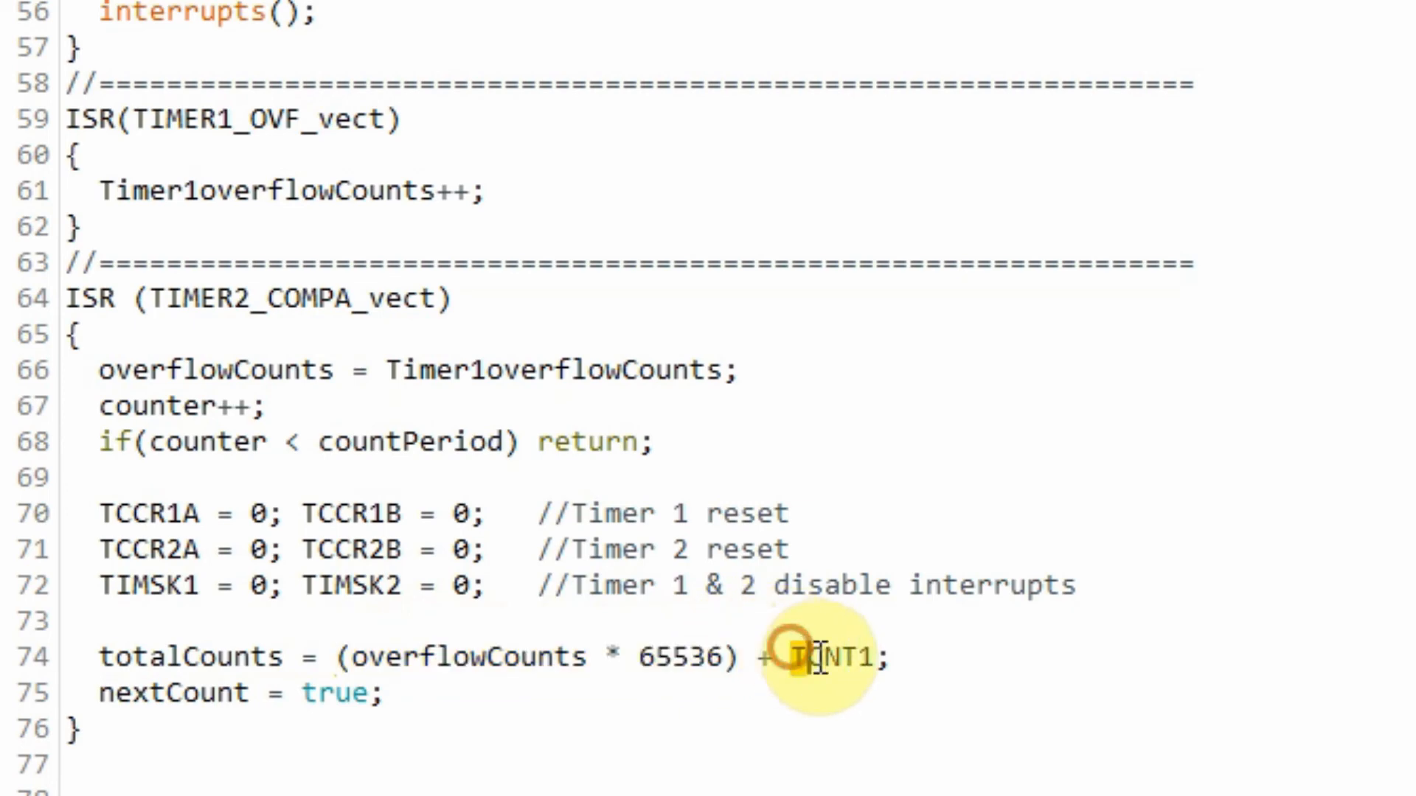
pyautogui.doubleClick(829, 656)
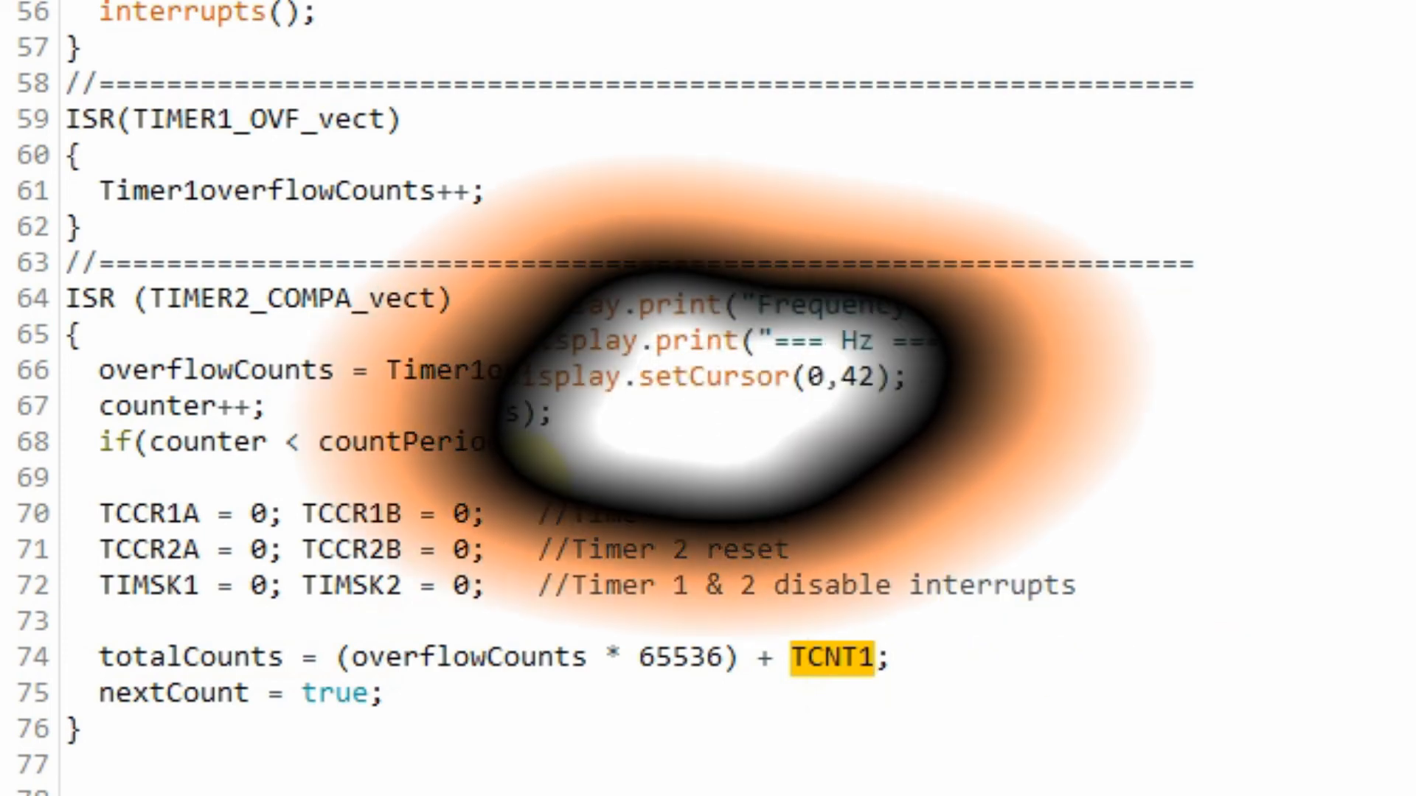
# - Scroll up to loop() and mark the display.print(totalCounts) line
pyautogui.scroll(3)
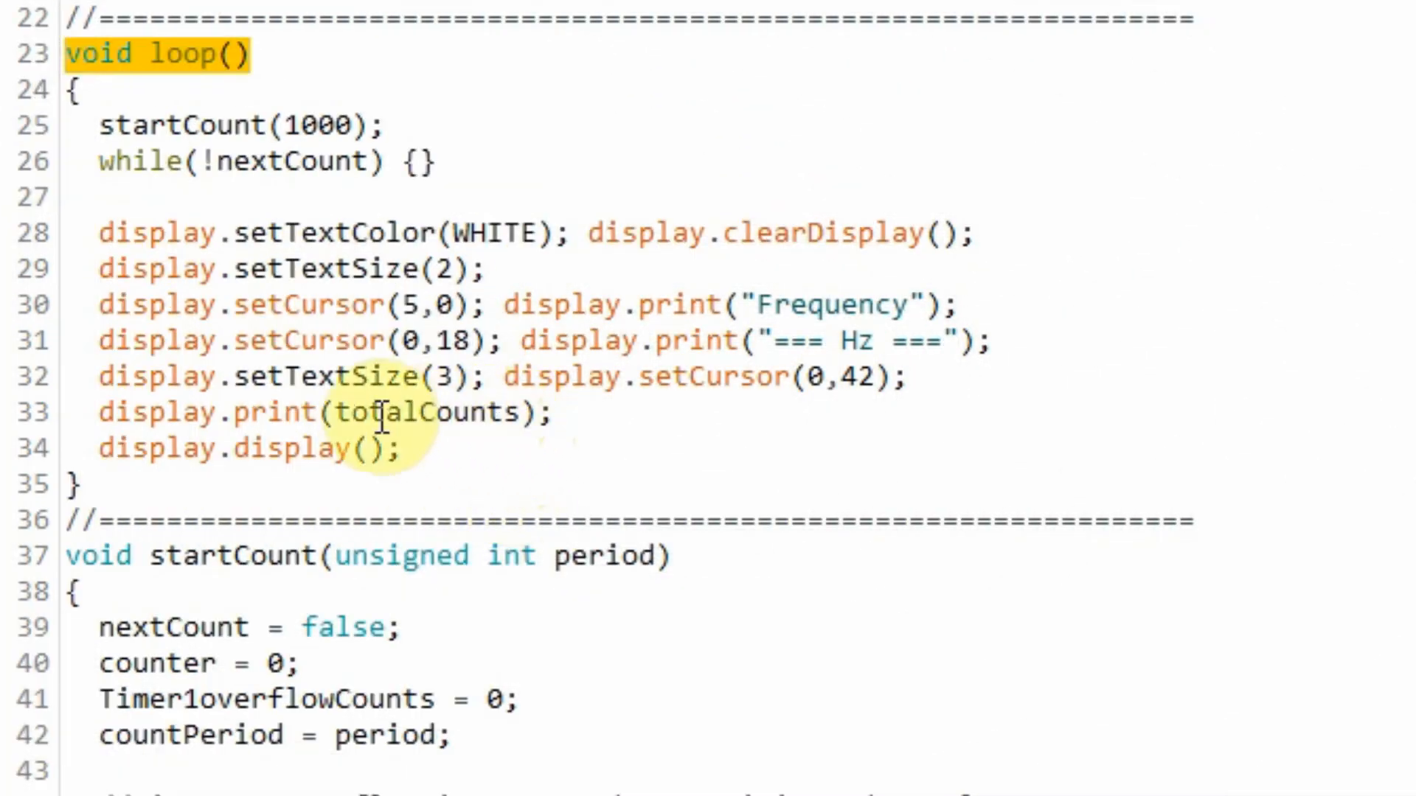
pyautogui.click(555, 413)
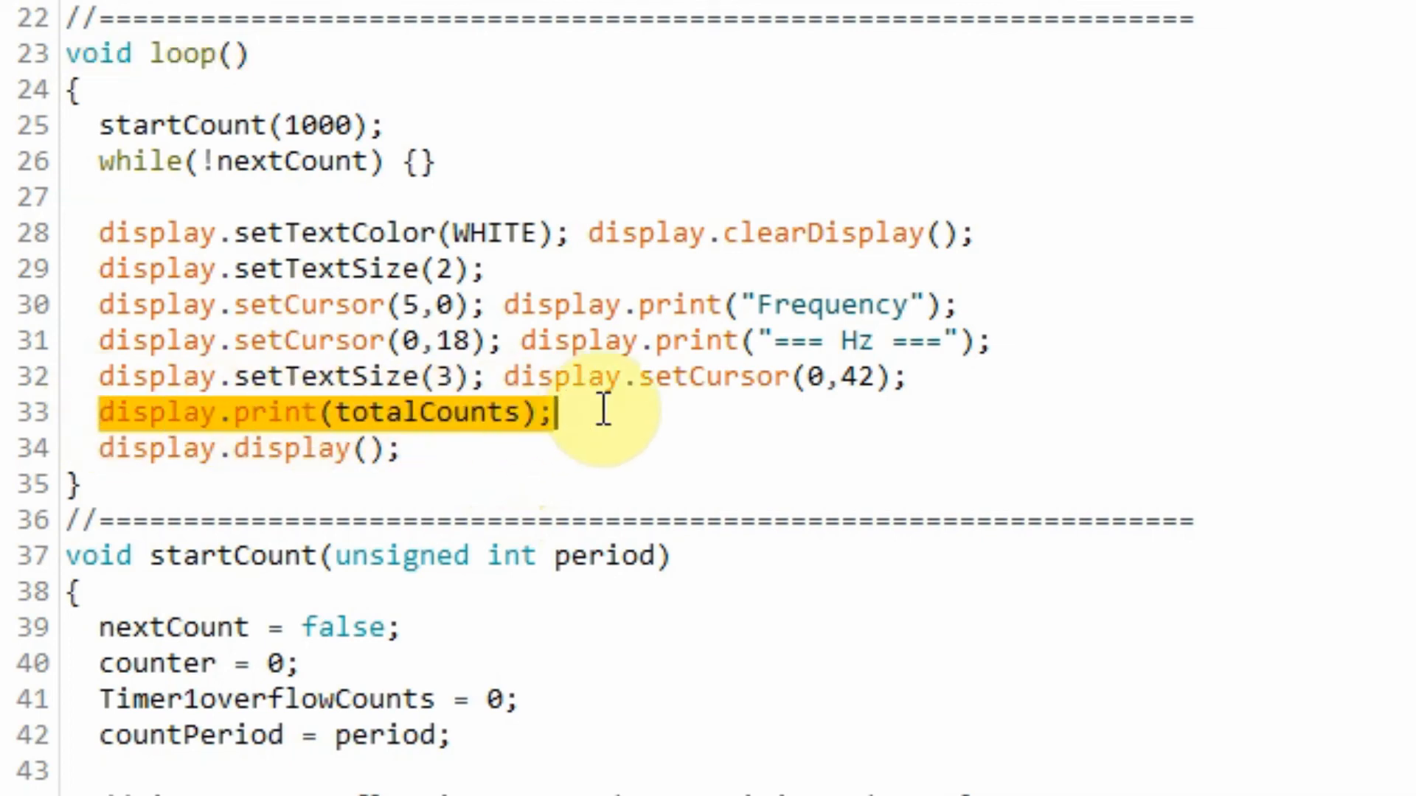